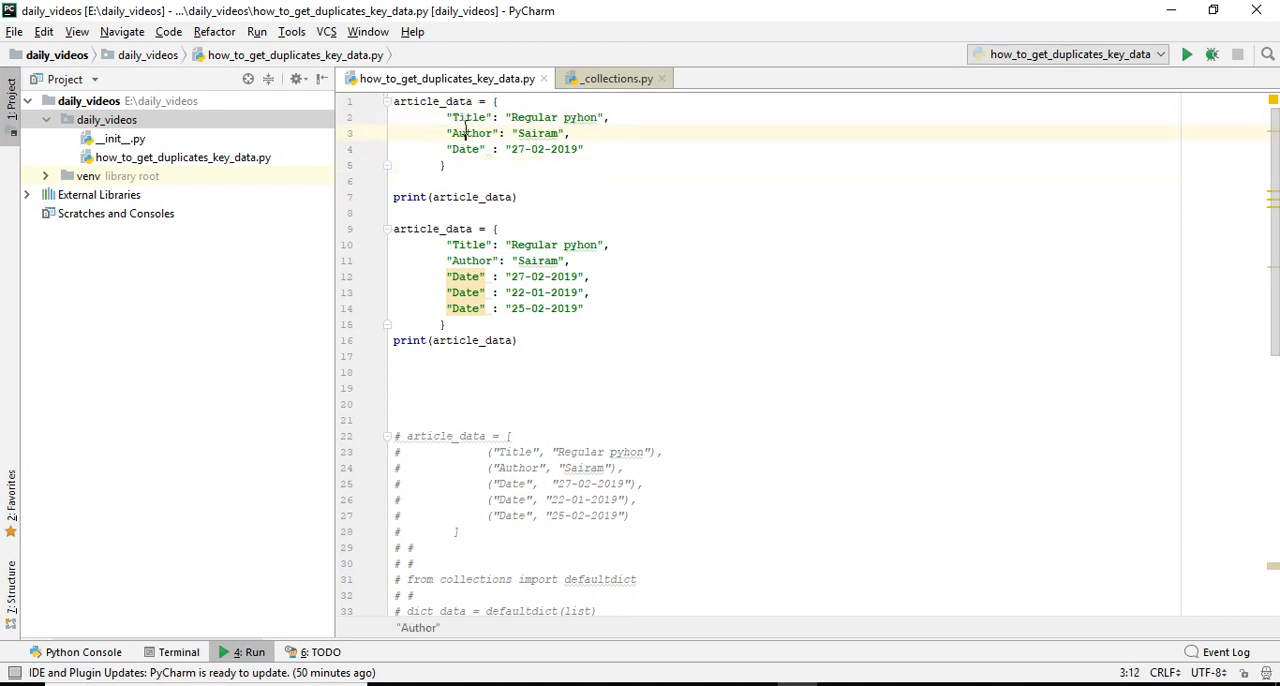
Step: Uncomment the second dictionary with three duplicate Date keys and run, printing only 25-02-2019
left_click_drag(392, 100, 448, 164)
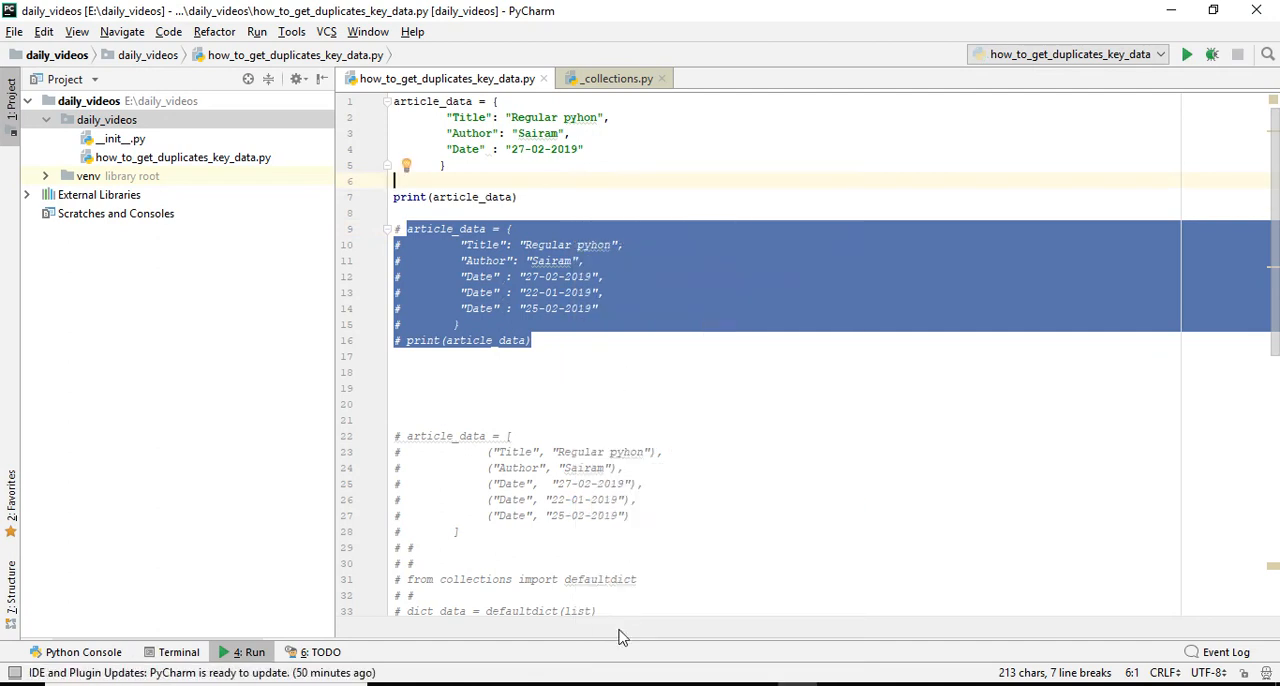
left_click(1186, 56)
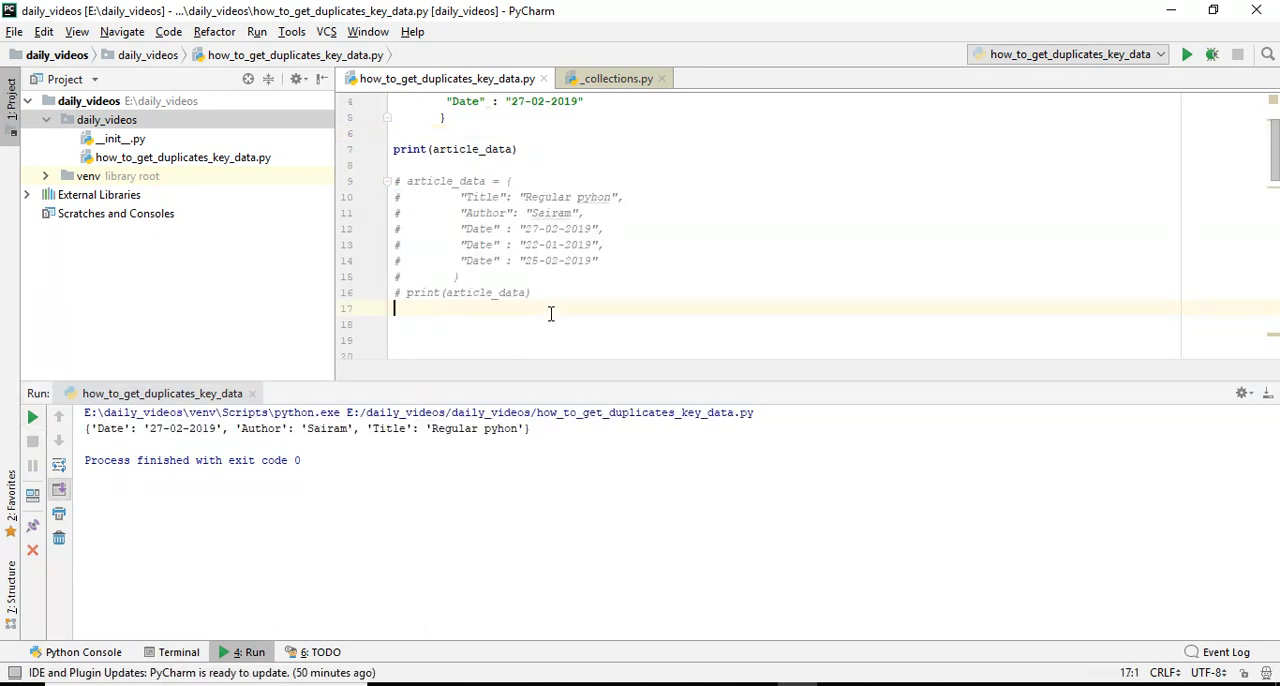
left_click_drag(392, 164, 532, 292)
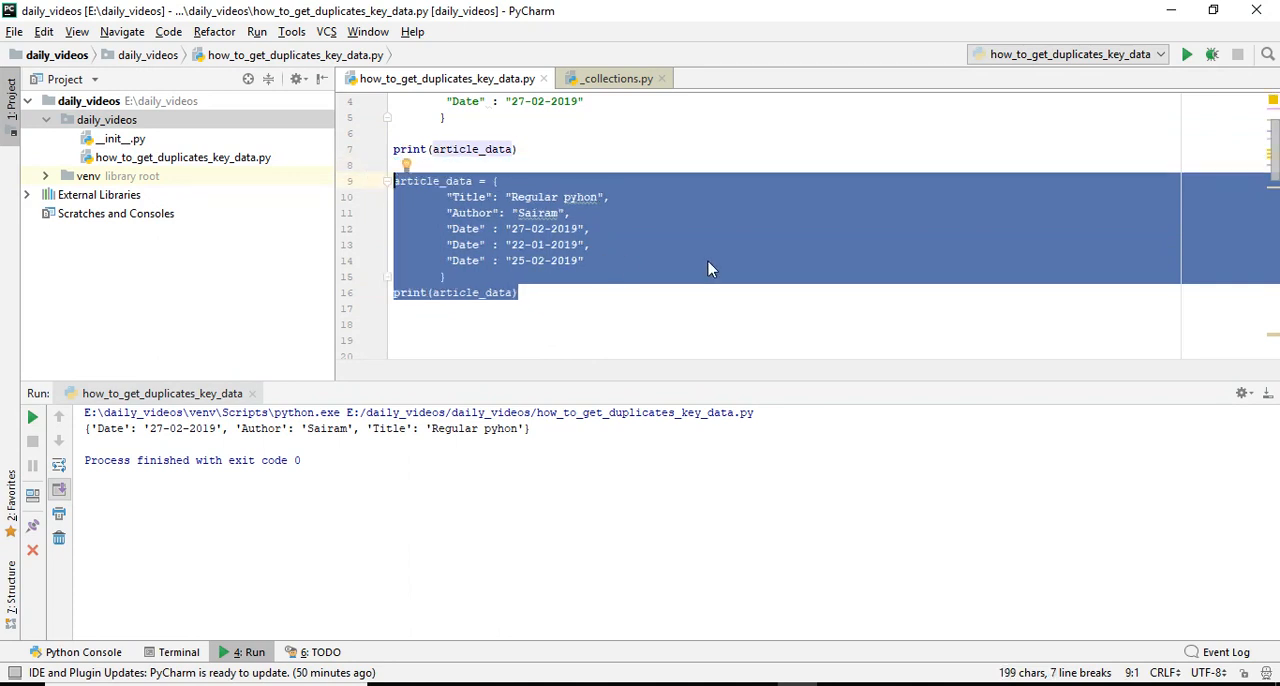
right_click(710, 268)
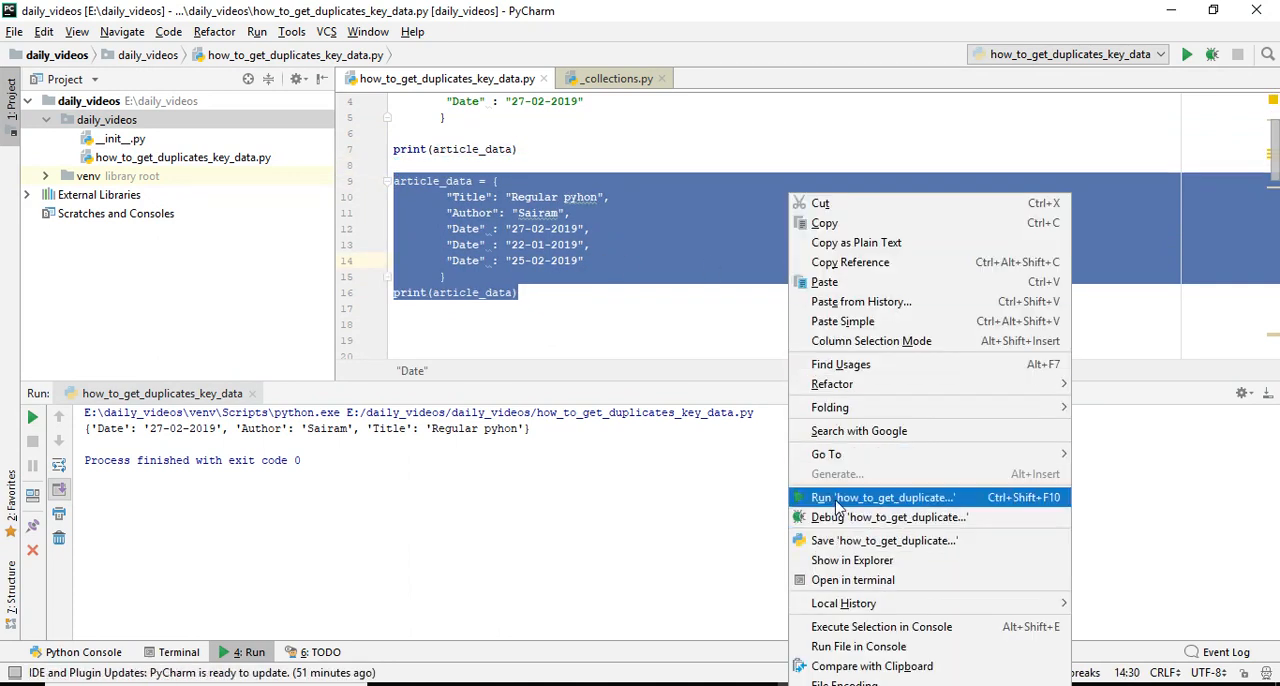
left_click(876, 496)
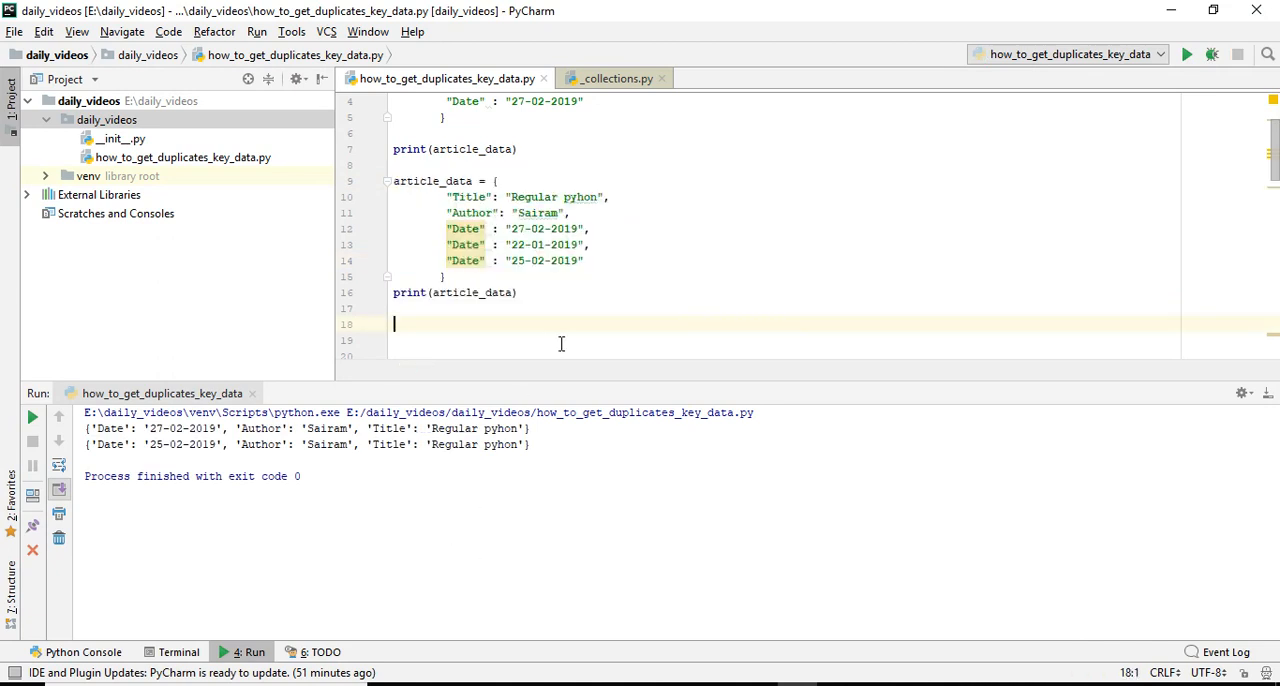
scroll("up", 3)
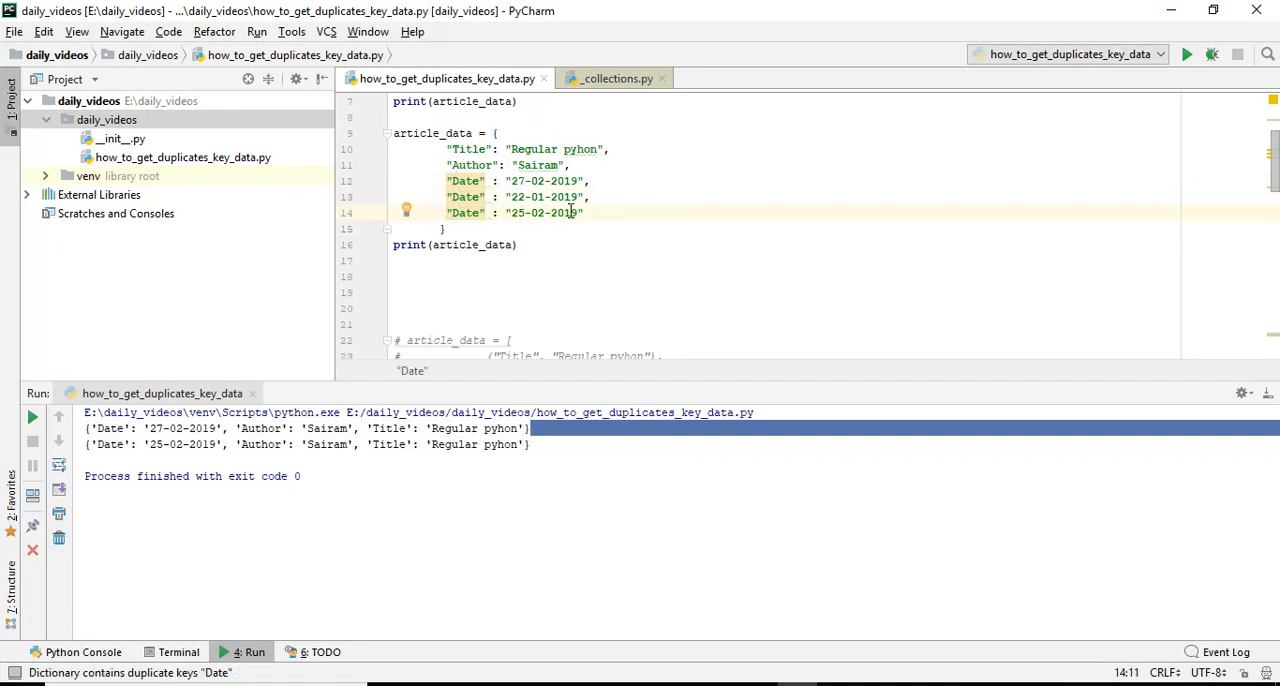
left_click_drag(446, 180, 584, 212)
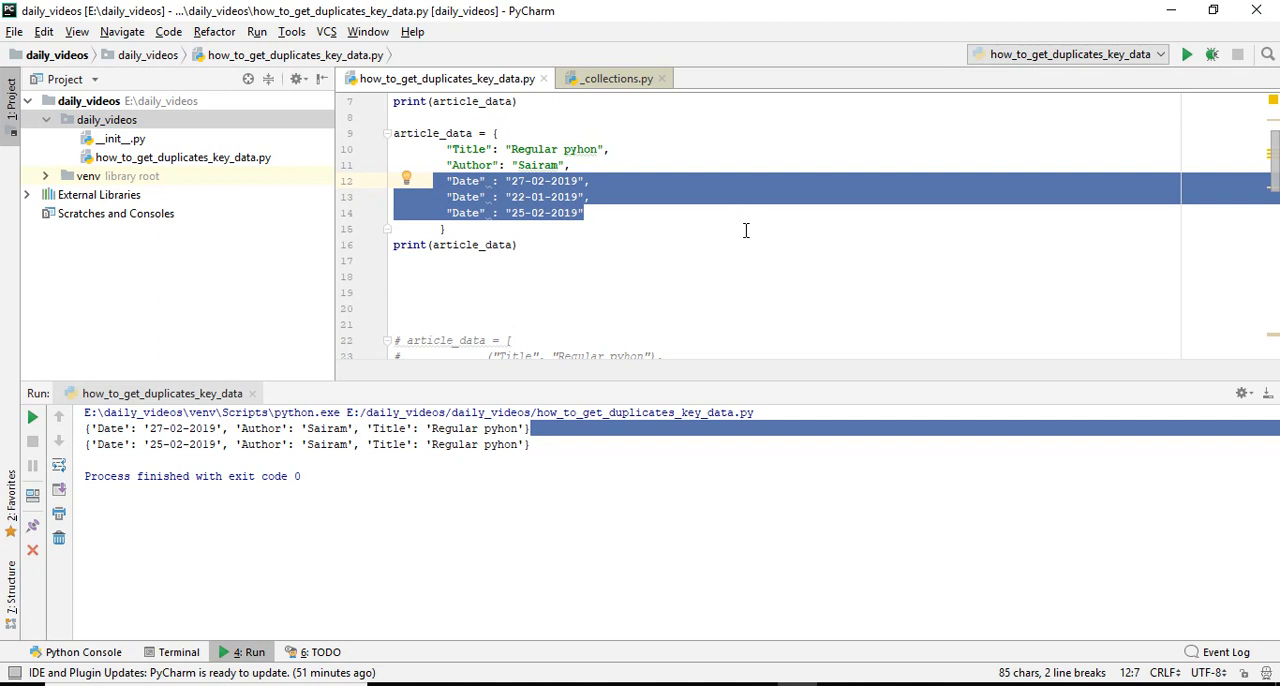
mouse_move(744, 222)
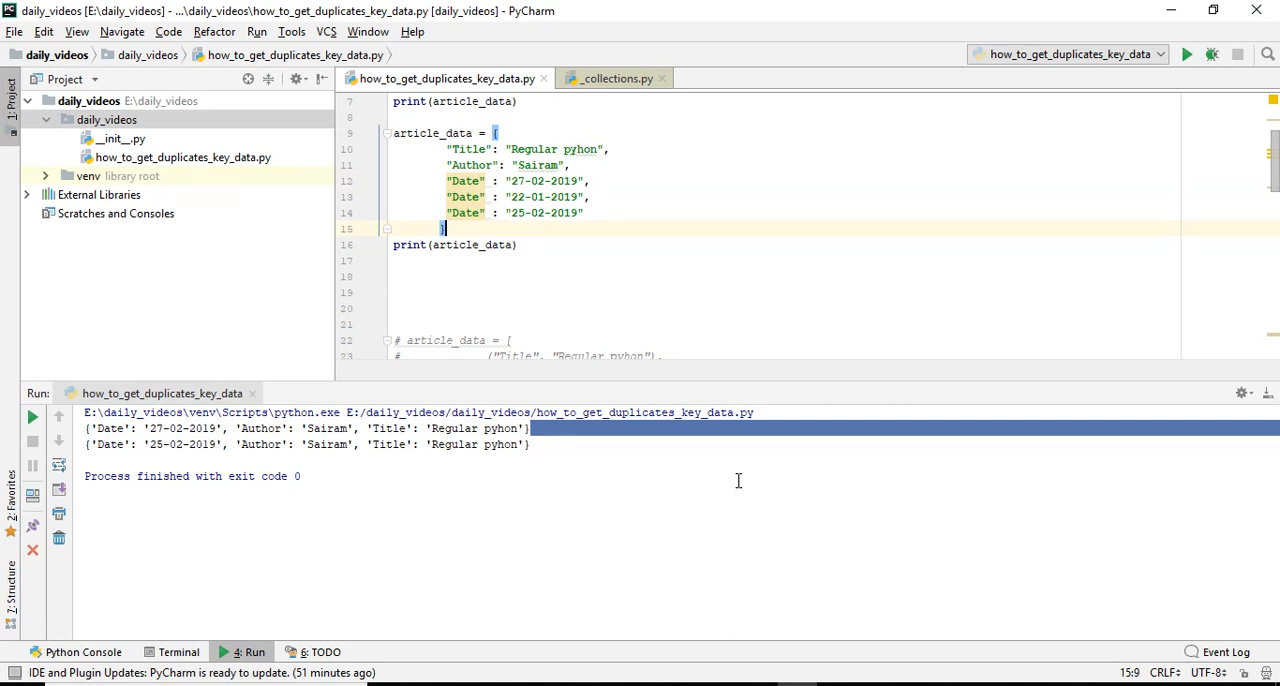
mouse_move(826, 588)
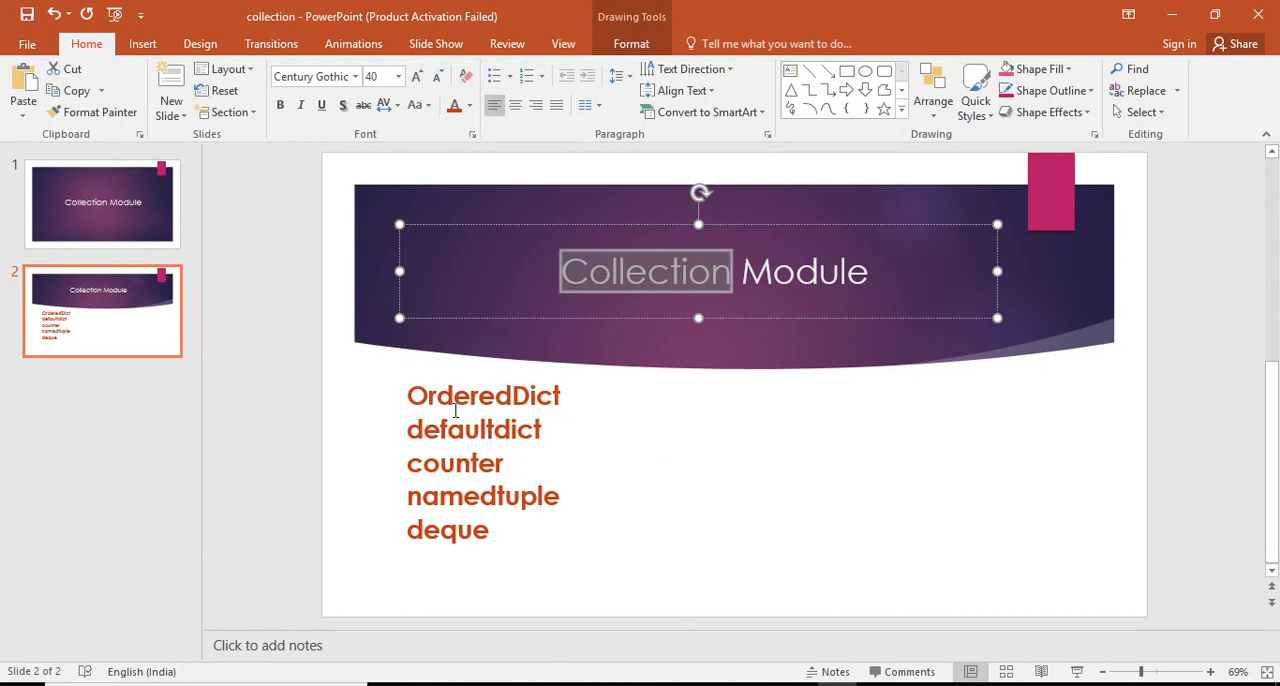
Step: Highlight defaultdict in the Collection Module slide's list of OrderedDict, counter, namedtuple and deque
left_click(490, 528)
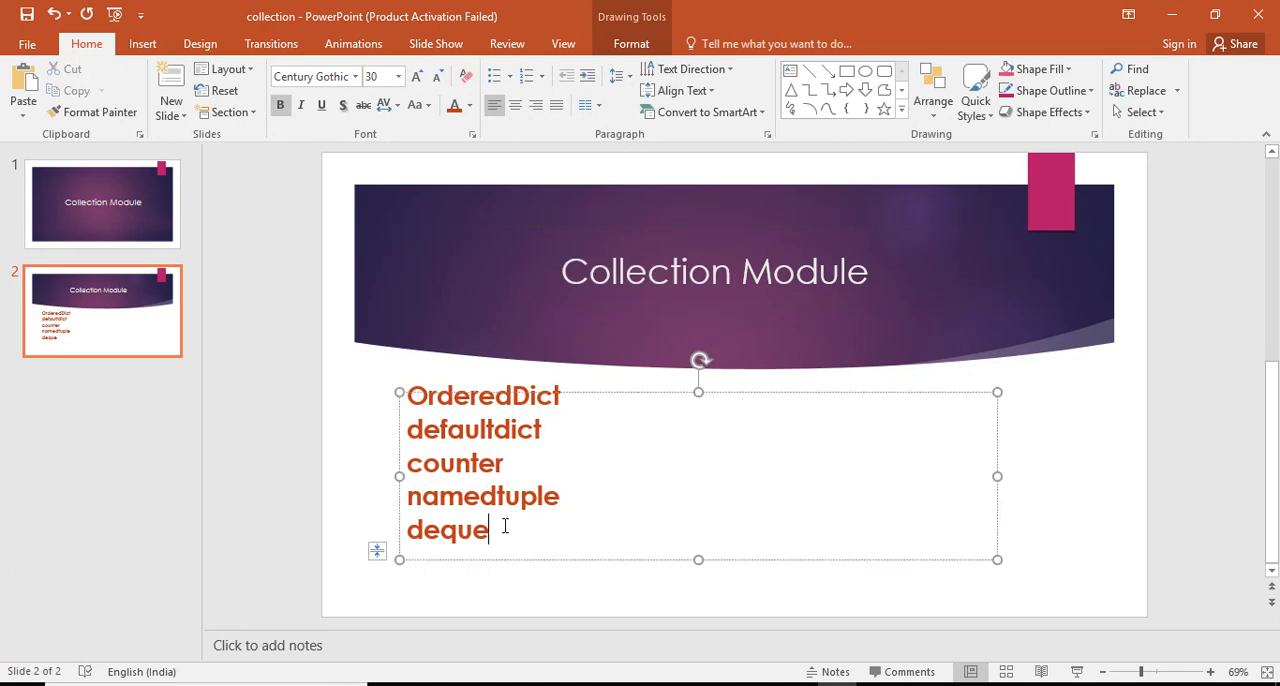
key("ctrl+a")
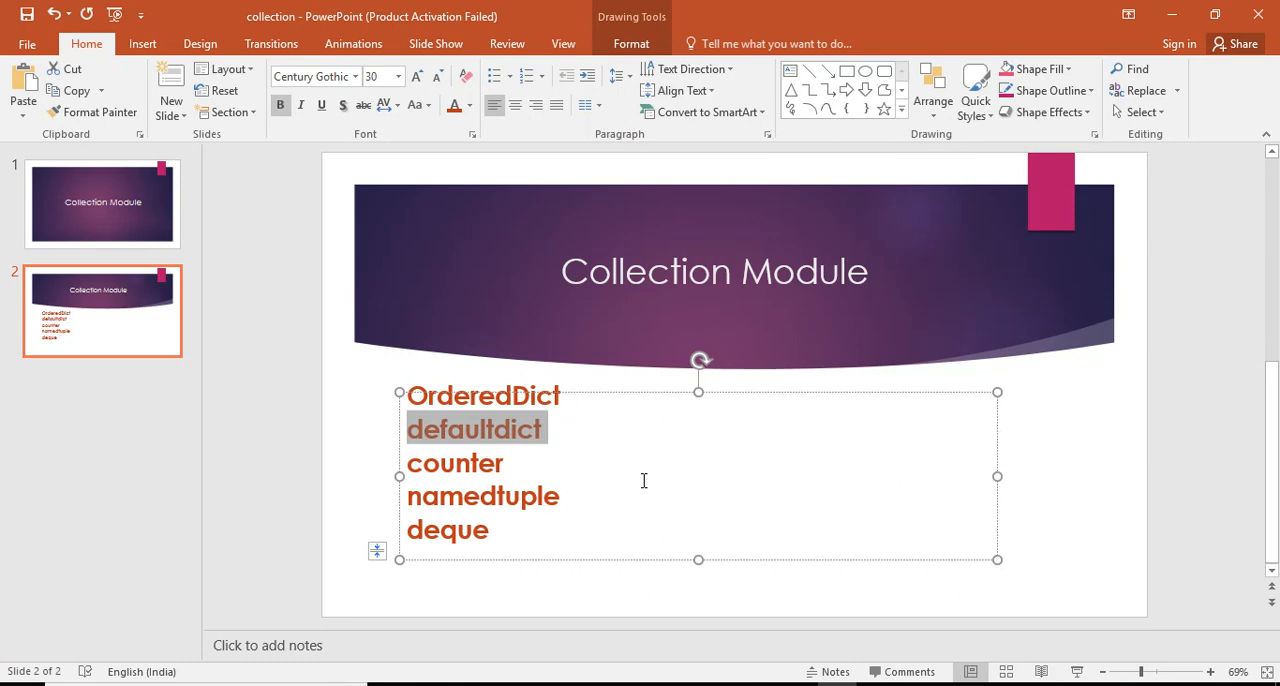
mouse_move(612, 548)
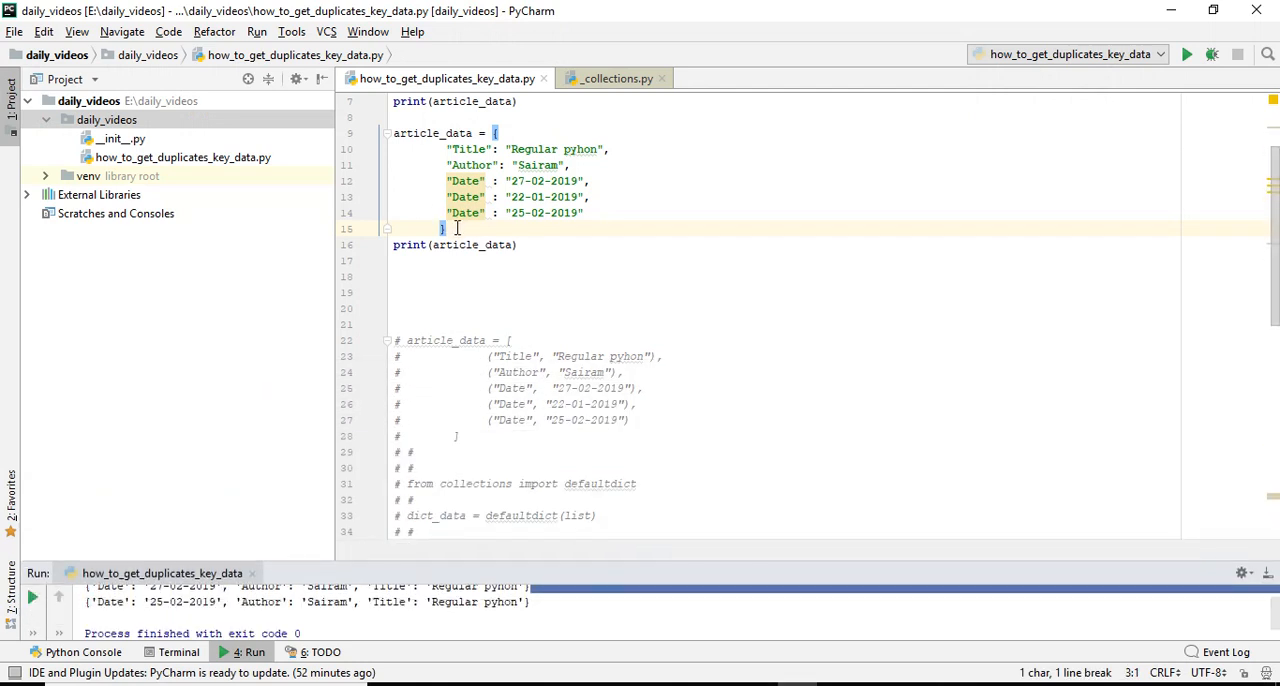
Step: Uncomment the article_data tuple list, the defaultdict import and dict_data = defaultdict(list)
left_click_drag(392, 132, 446, 228)
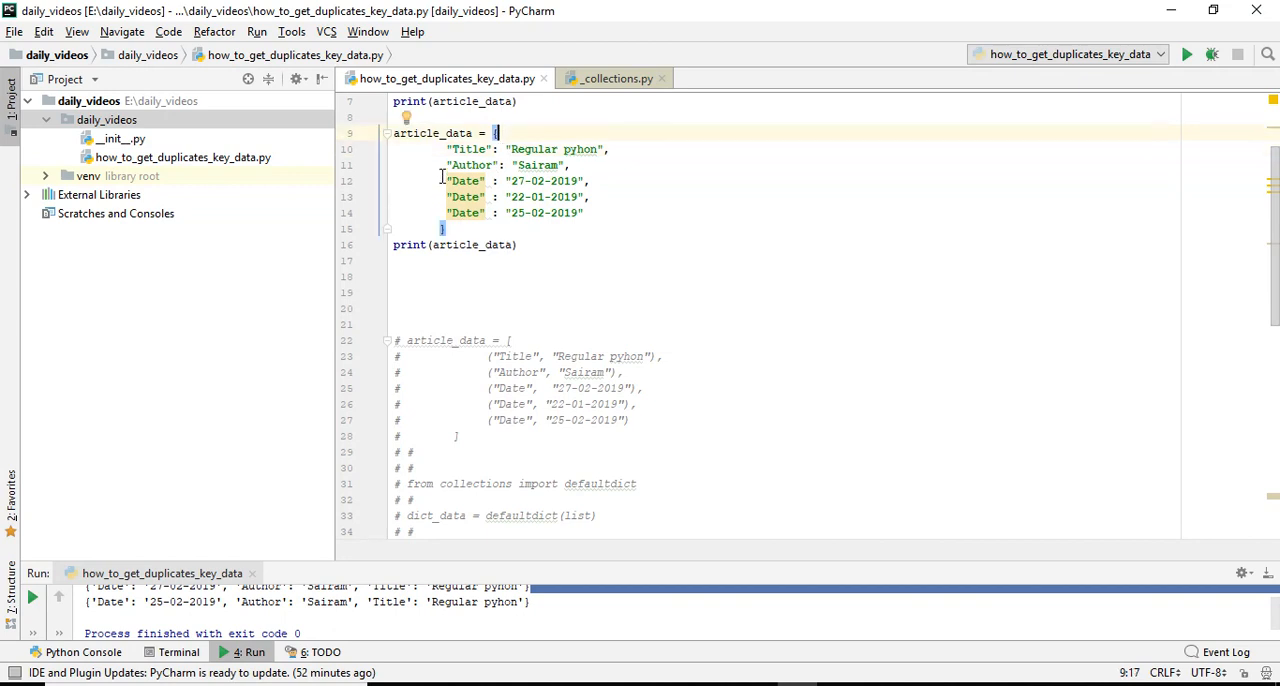
left_click_drag(448, 180, 590, 196)
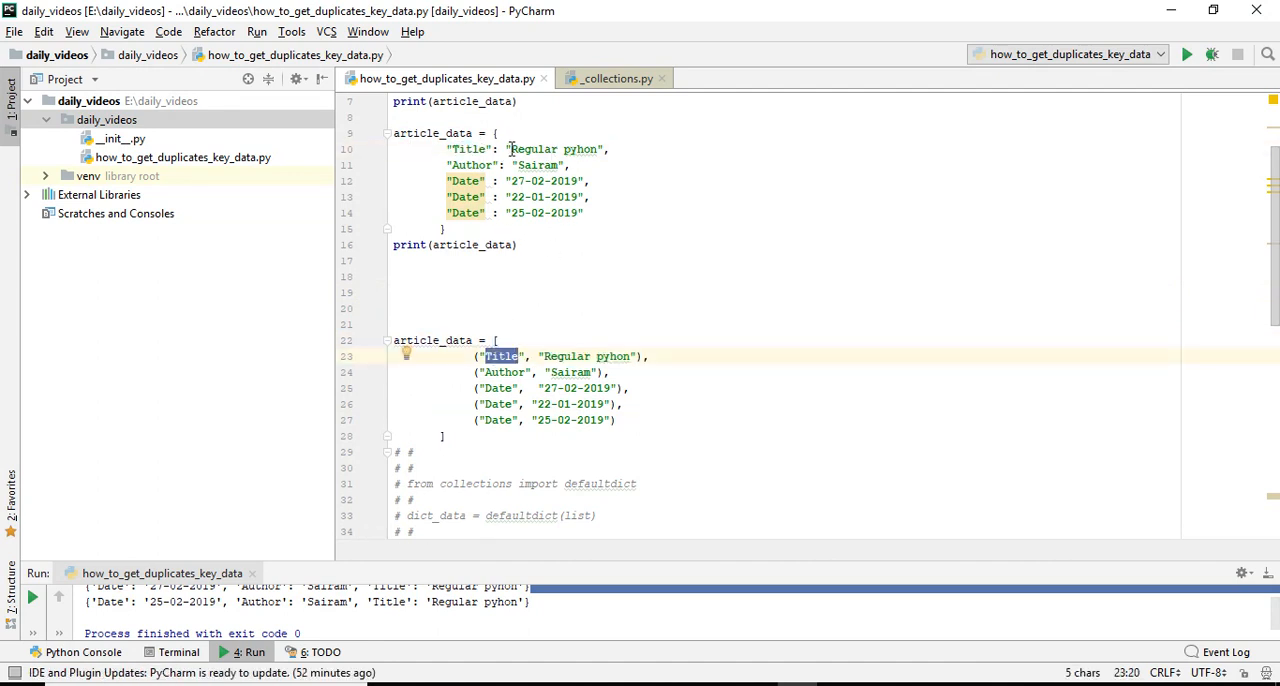
double_click(566, 356)
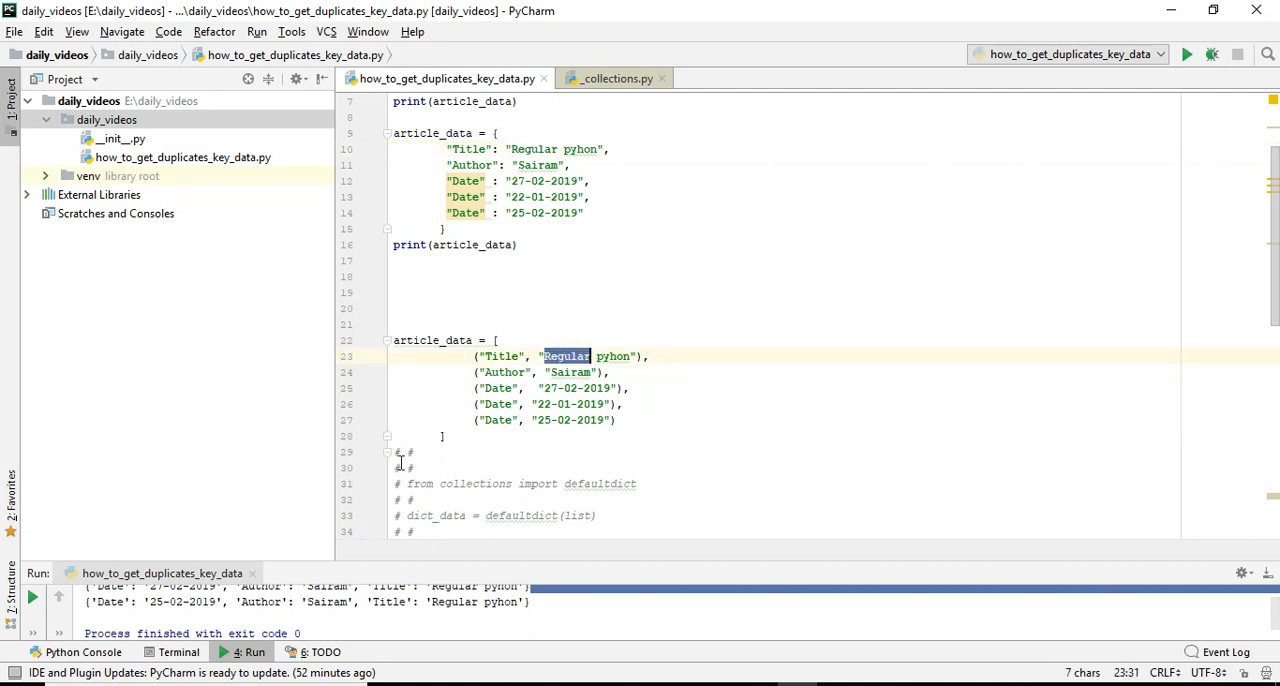
left_click_drag(394, 356, 444, 436)
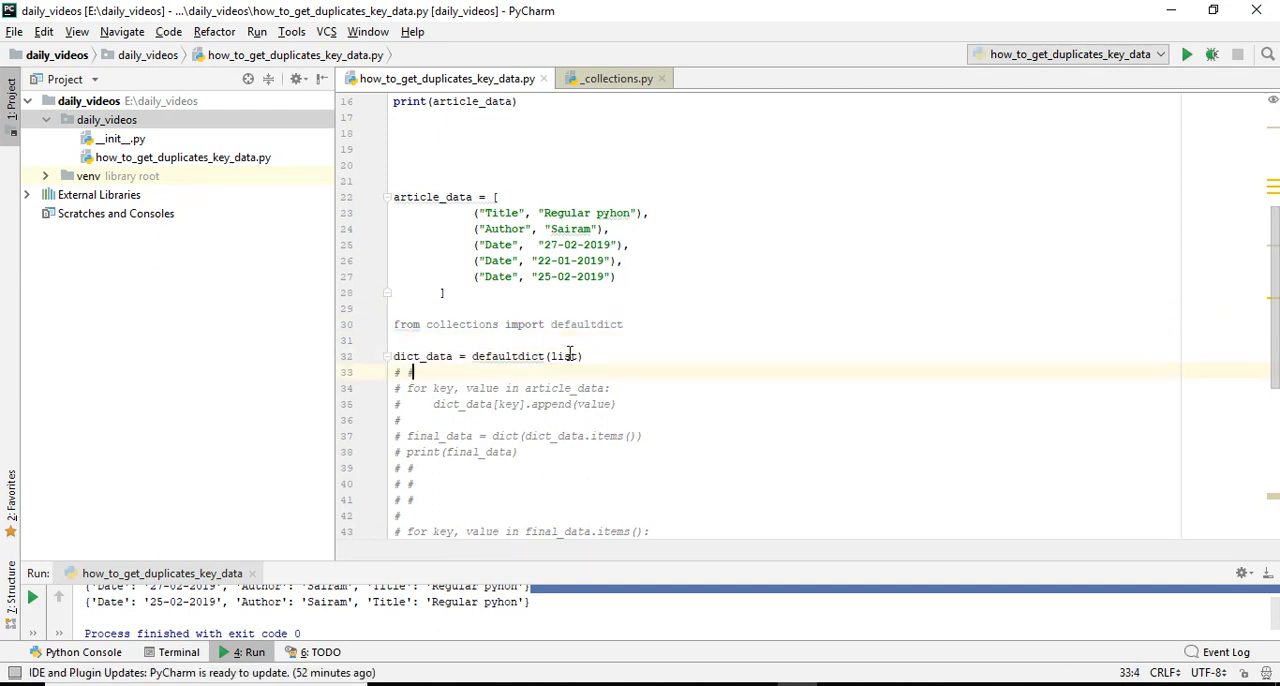
Step: Activate the append loop and print(final_data), grouping the three Date tuples into one list
double_click(506, 356)
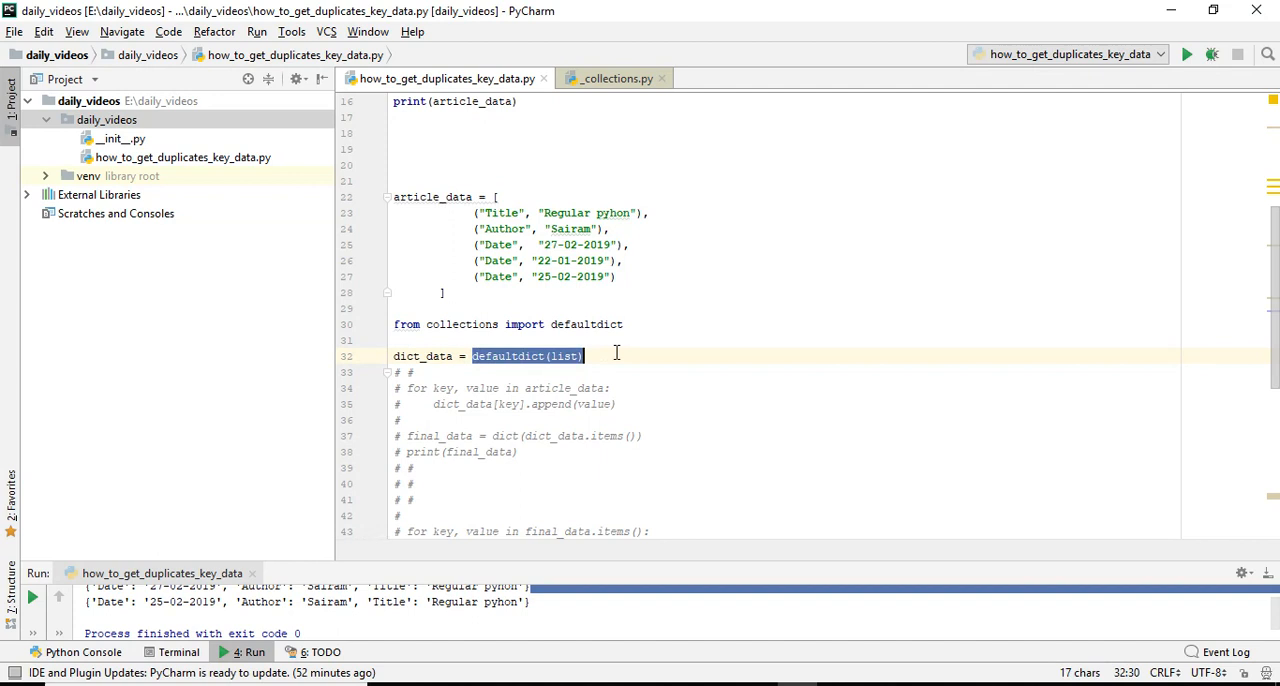
double_click(564, 356)
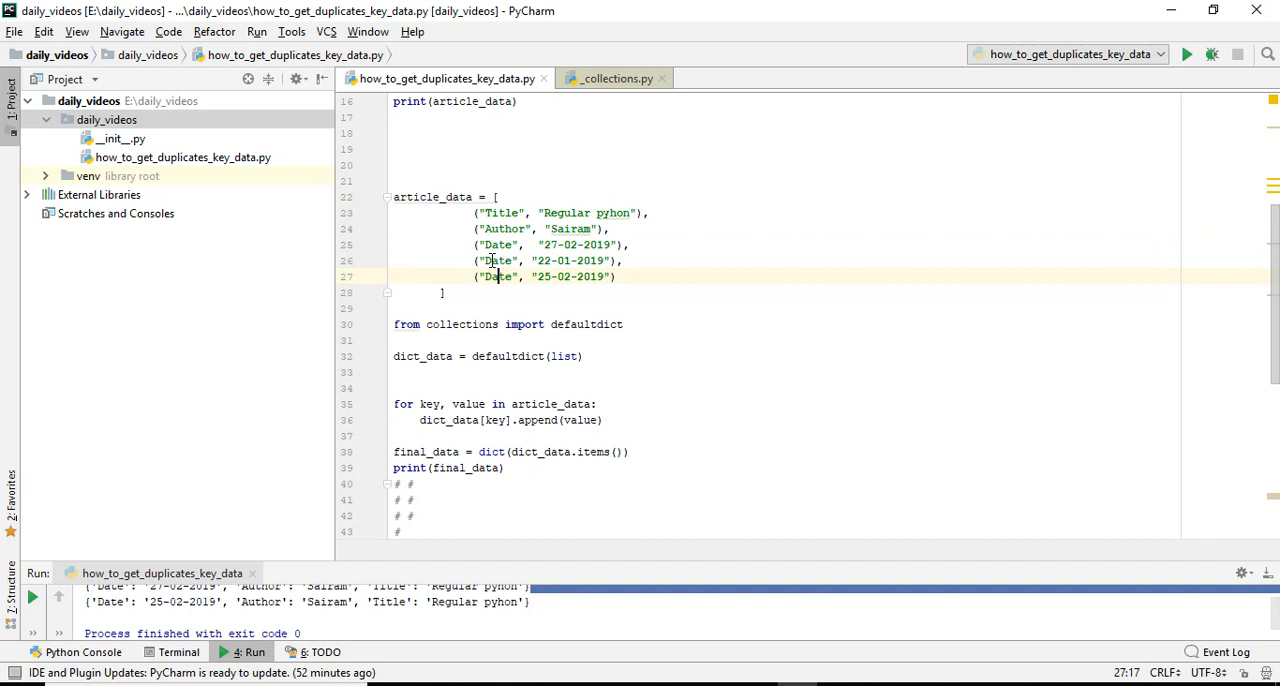
left_click_drag(476, 244, 604, 276)
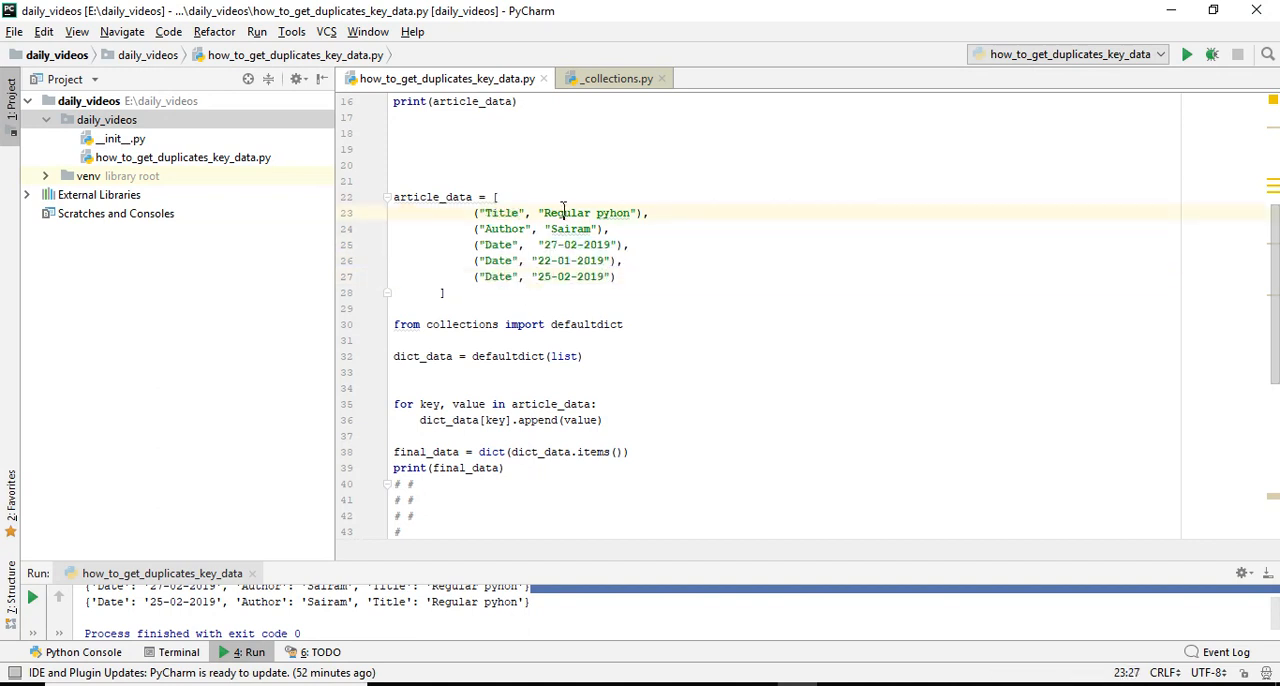
double_click(568, 212)
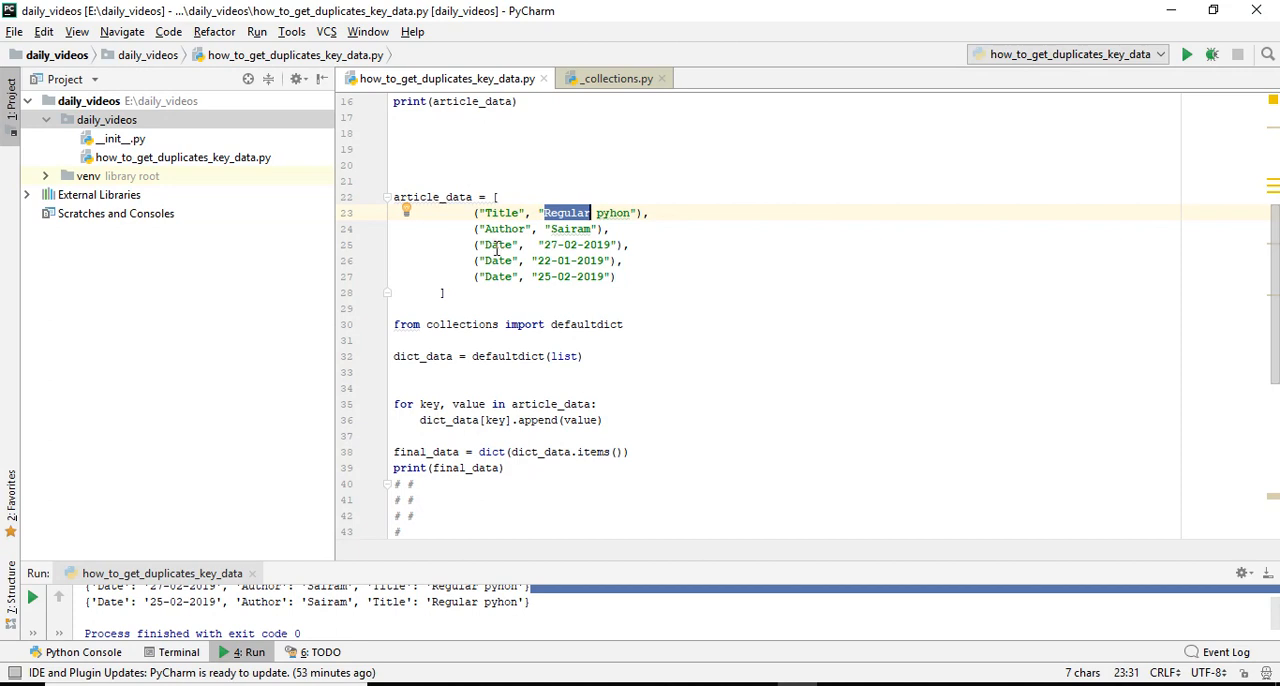
left_click_drag(536, 244, 448, 292)
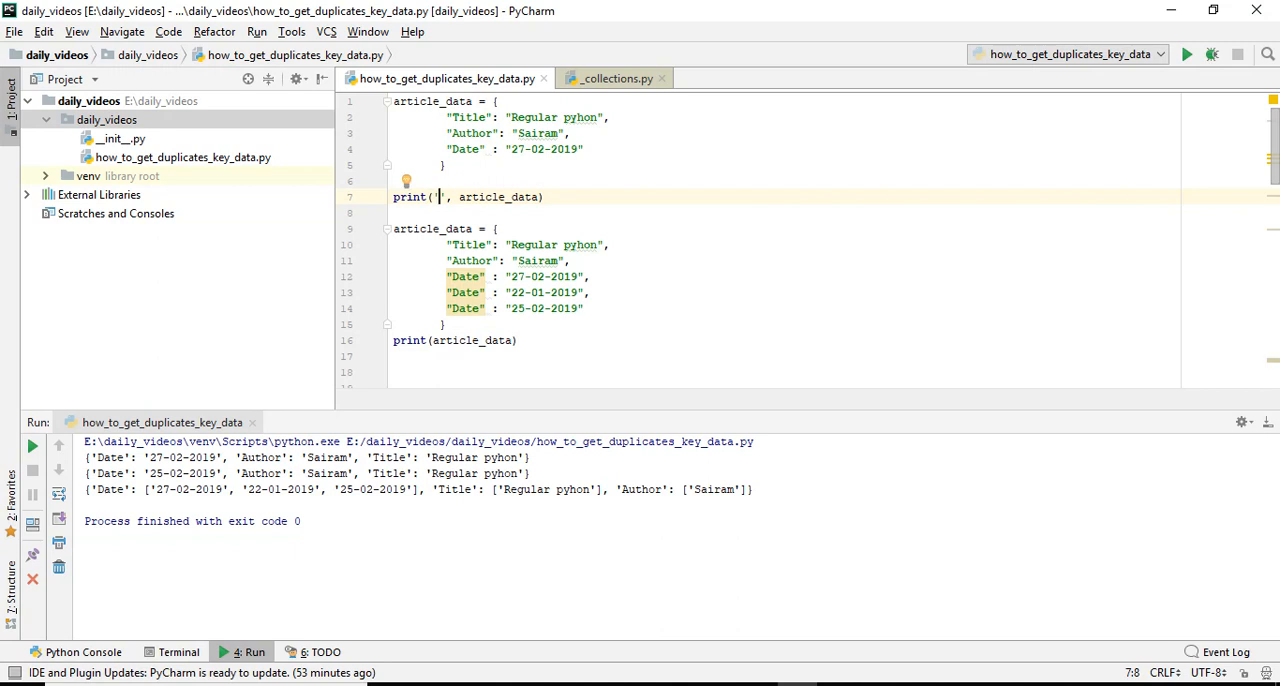
Step: Label the print calls 'First = ', 'Second = ', 'Third = ' and rerun to show each labeled result
type("First")
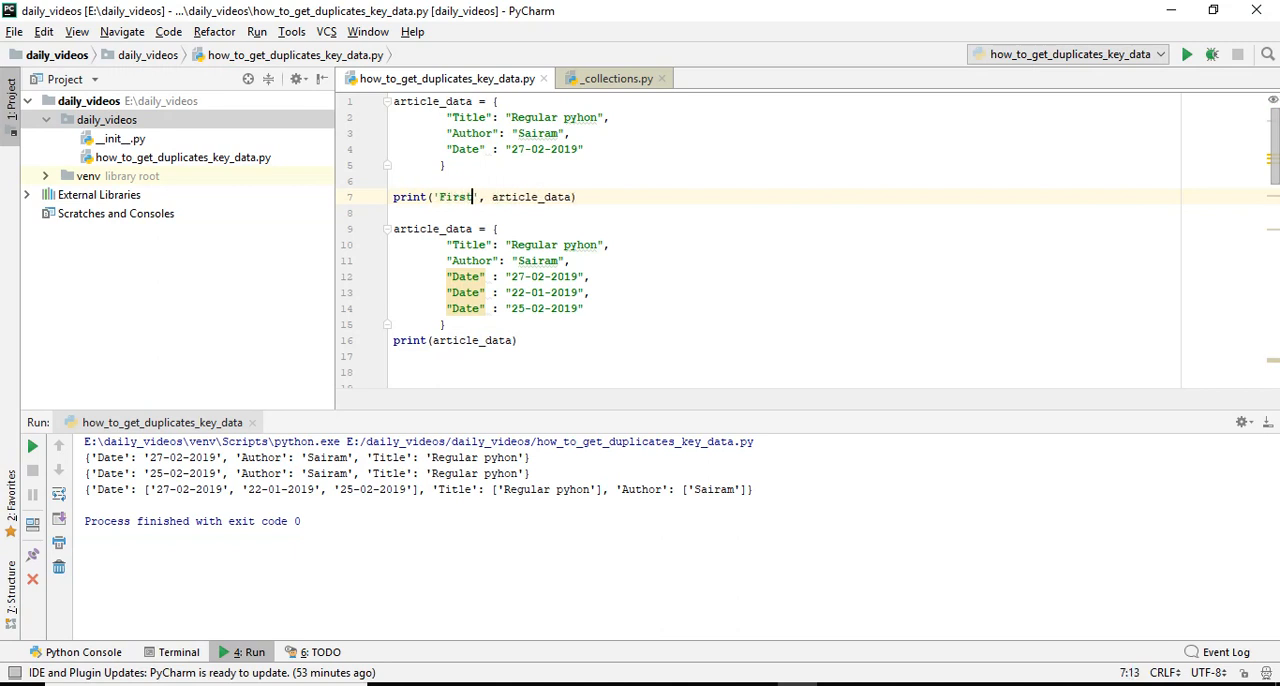
type("=")
left_click(454, 340)
type("'Second = ', ")
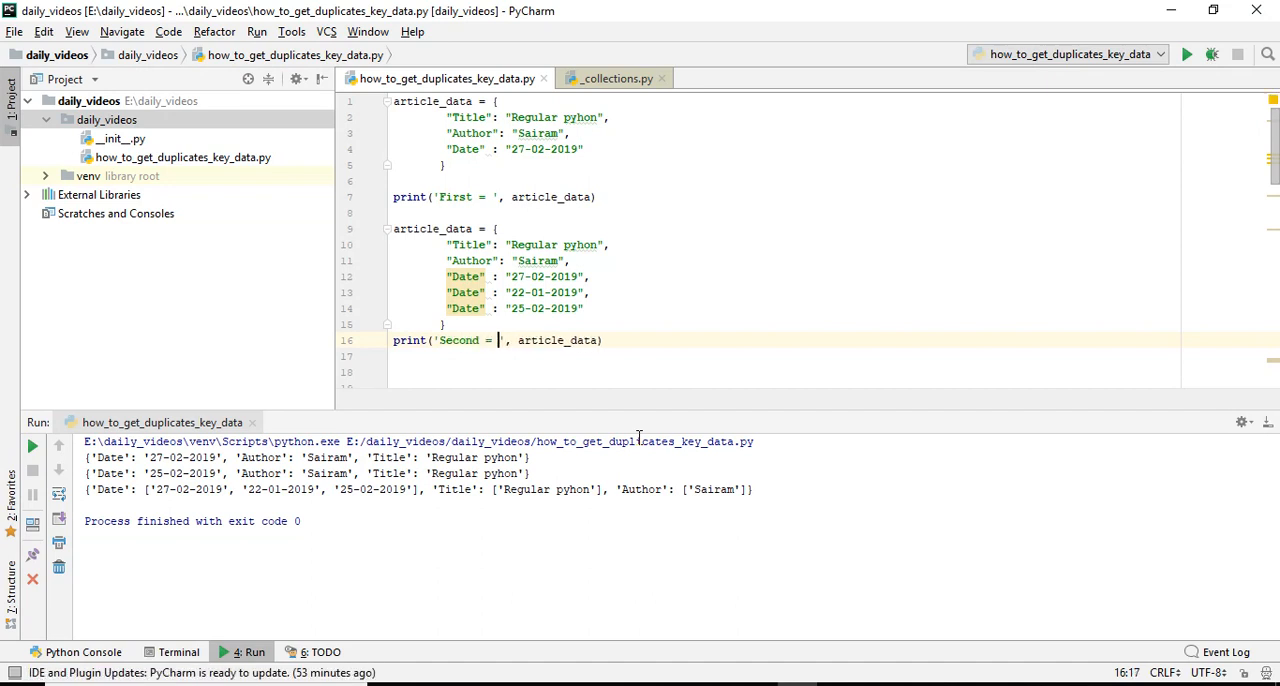
scroll("down", 3)
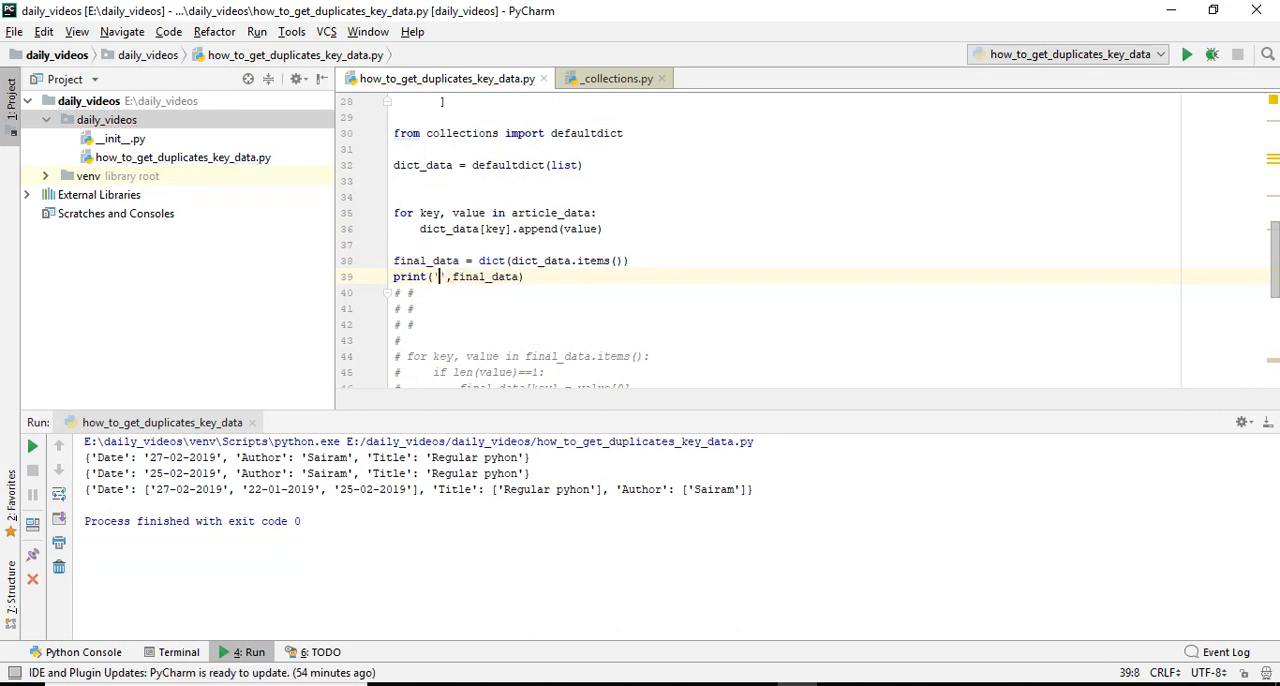
type("Third =")
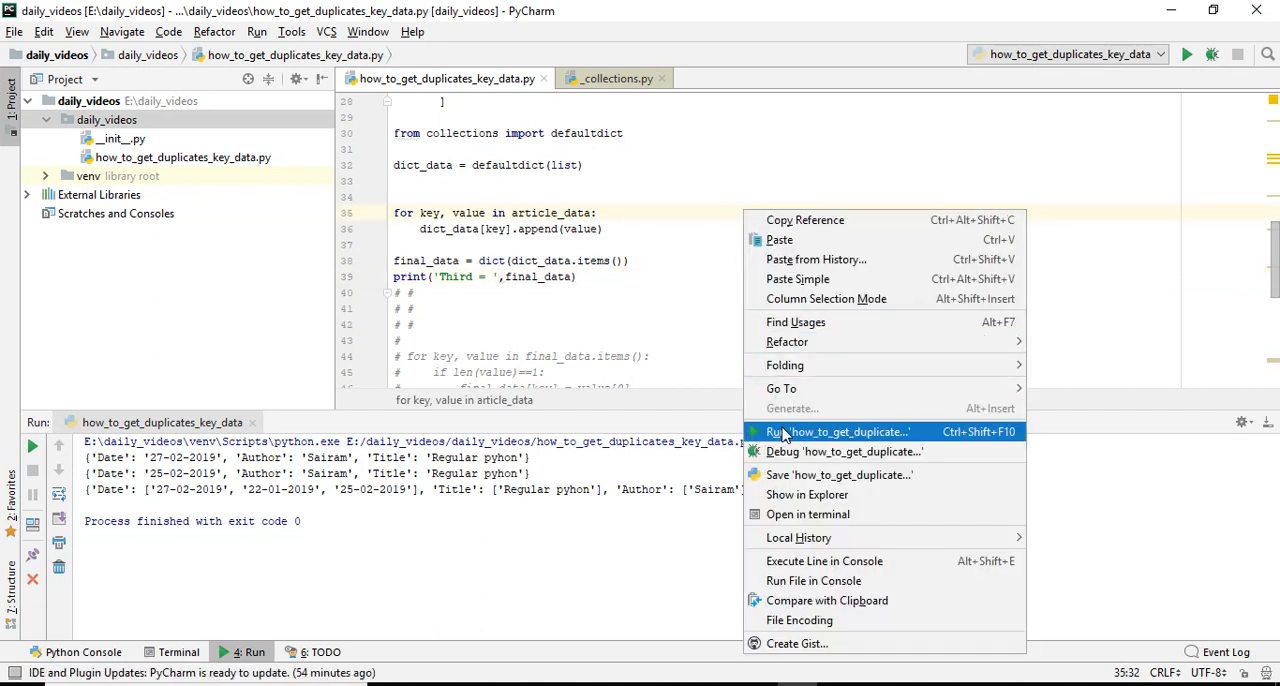
left_click(840, 432)
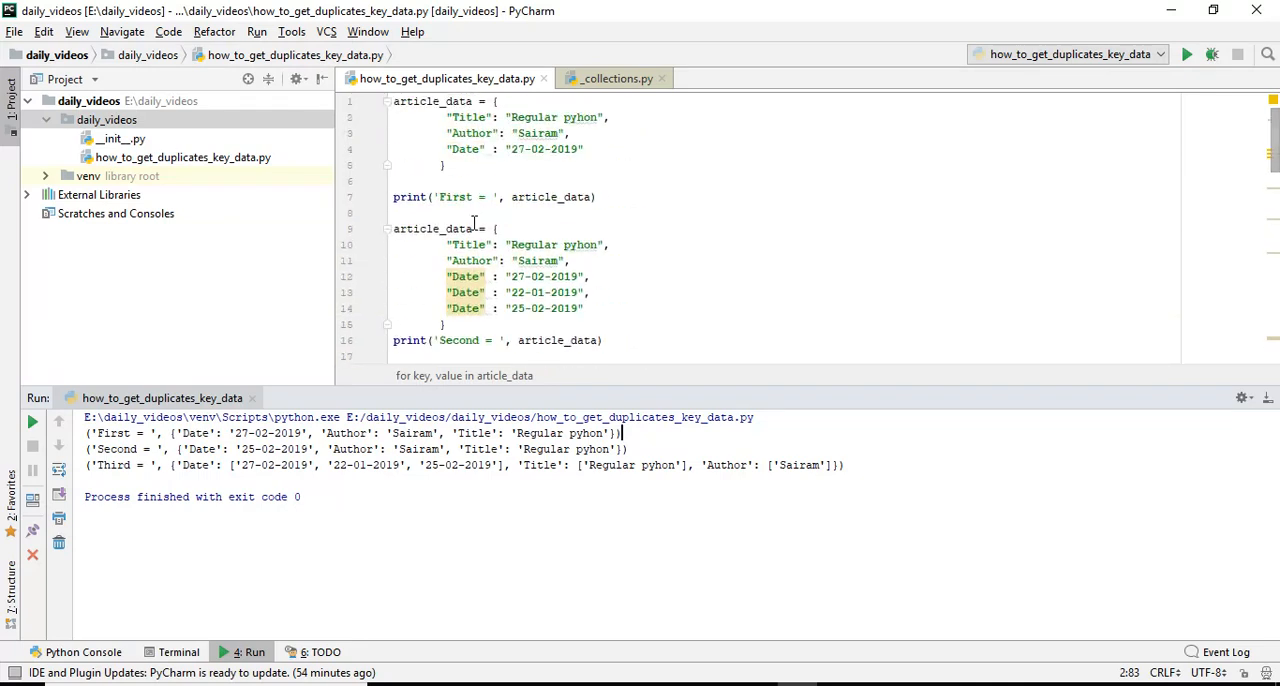
scroll("down", 3)
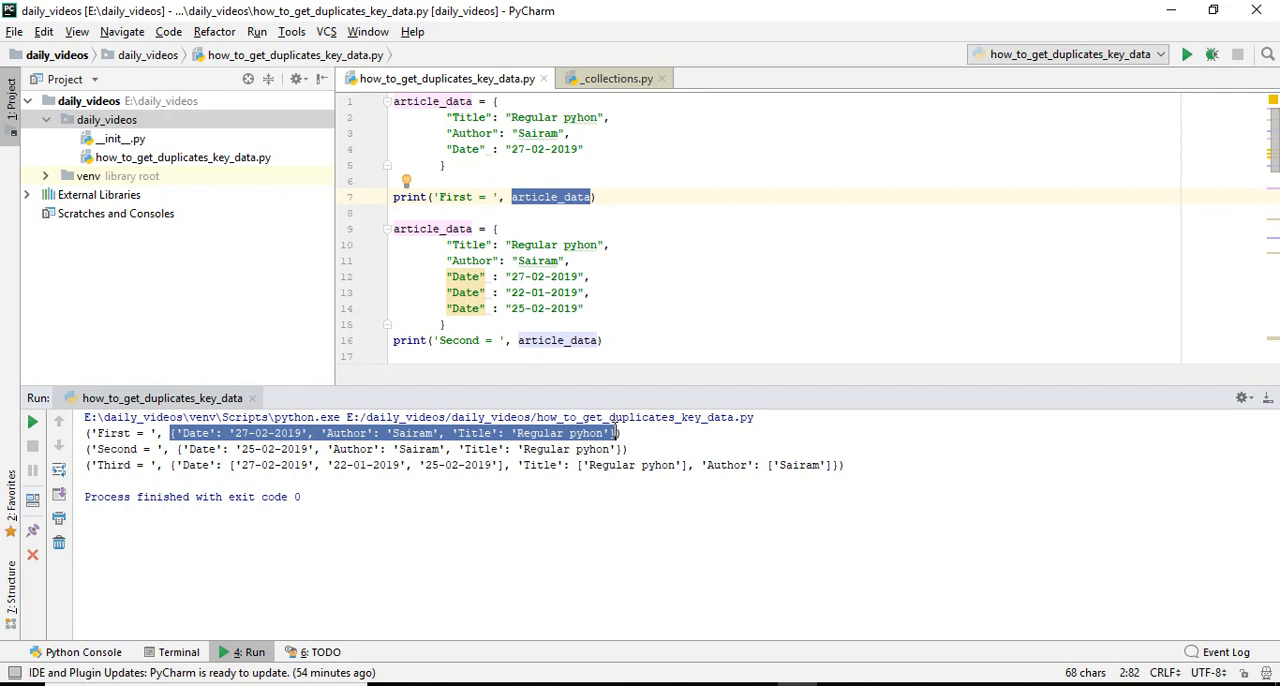
scroll("down", 3)
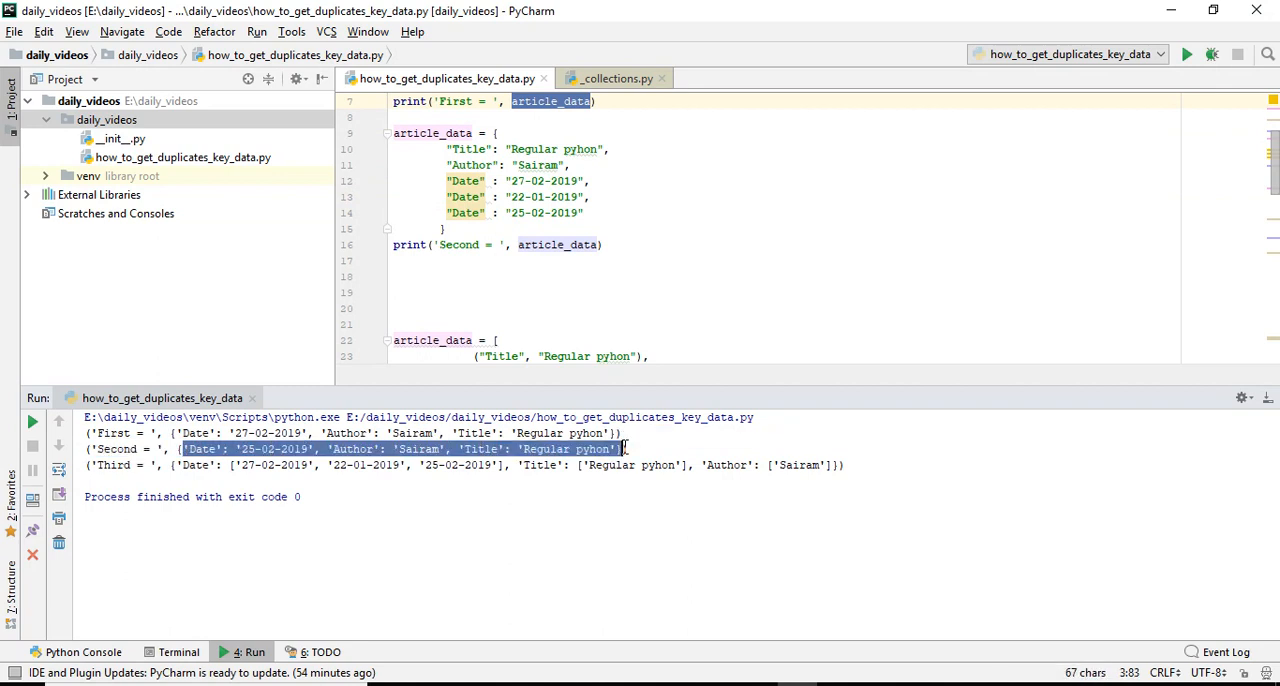
left_click_drag(416, 148, 602, 244)
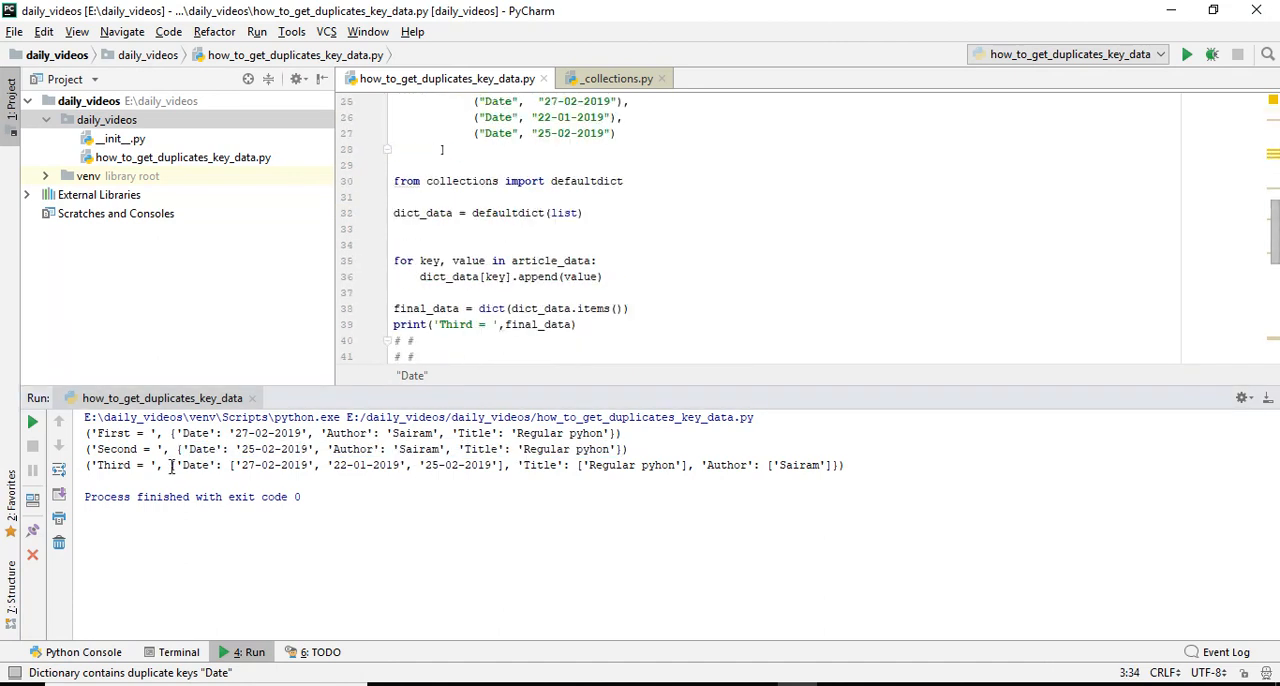
left_click_drag(172, 464, 824, 464)
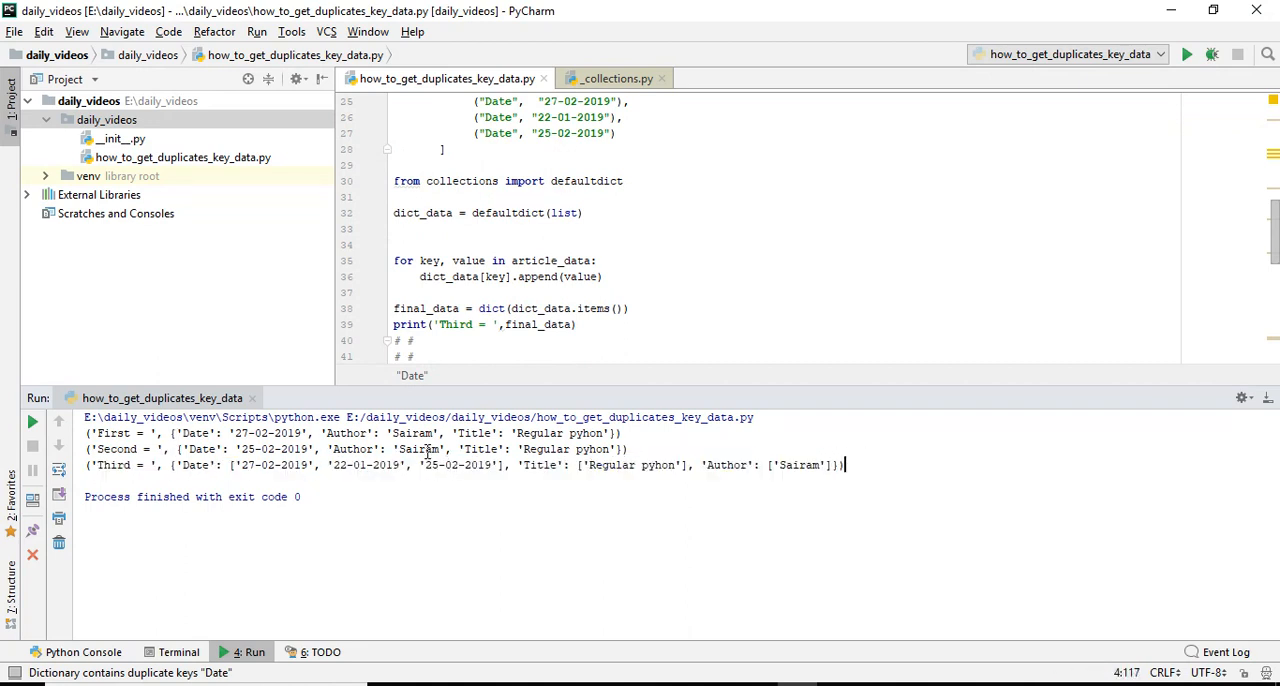
double_click(198, 464)
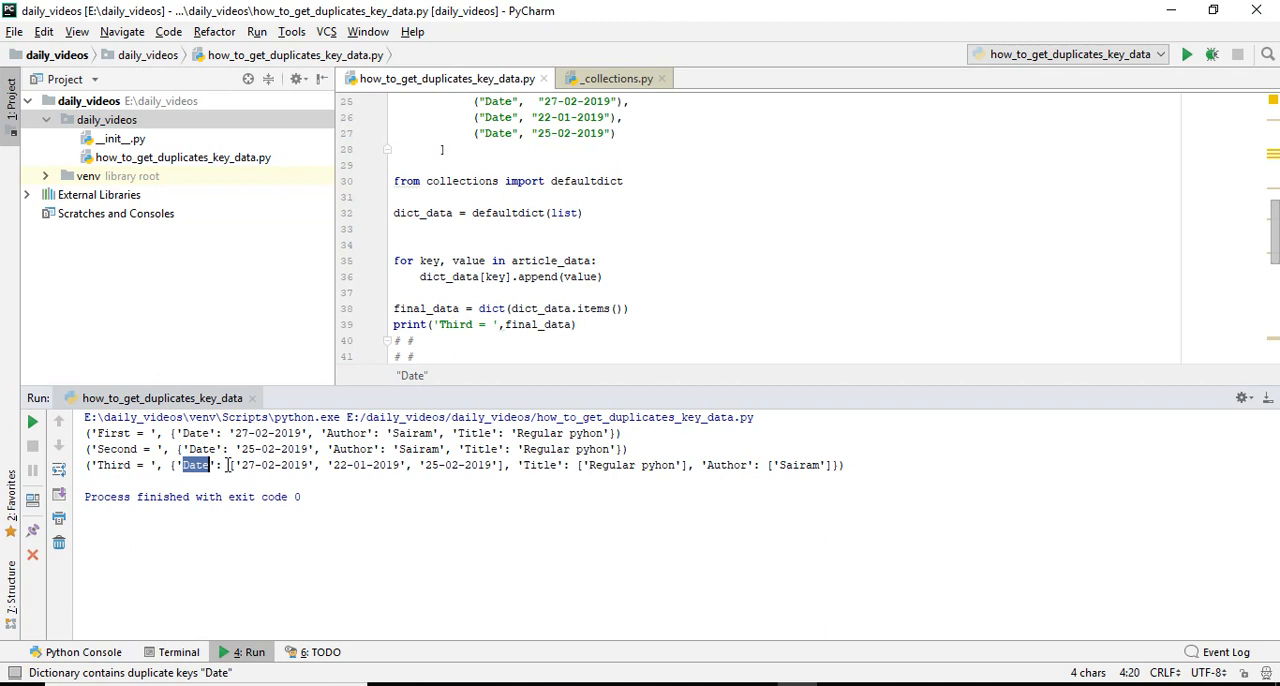
left_click_drag(228, 464, 500, 464)
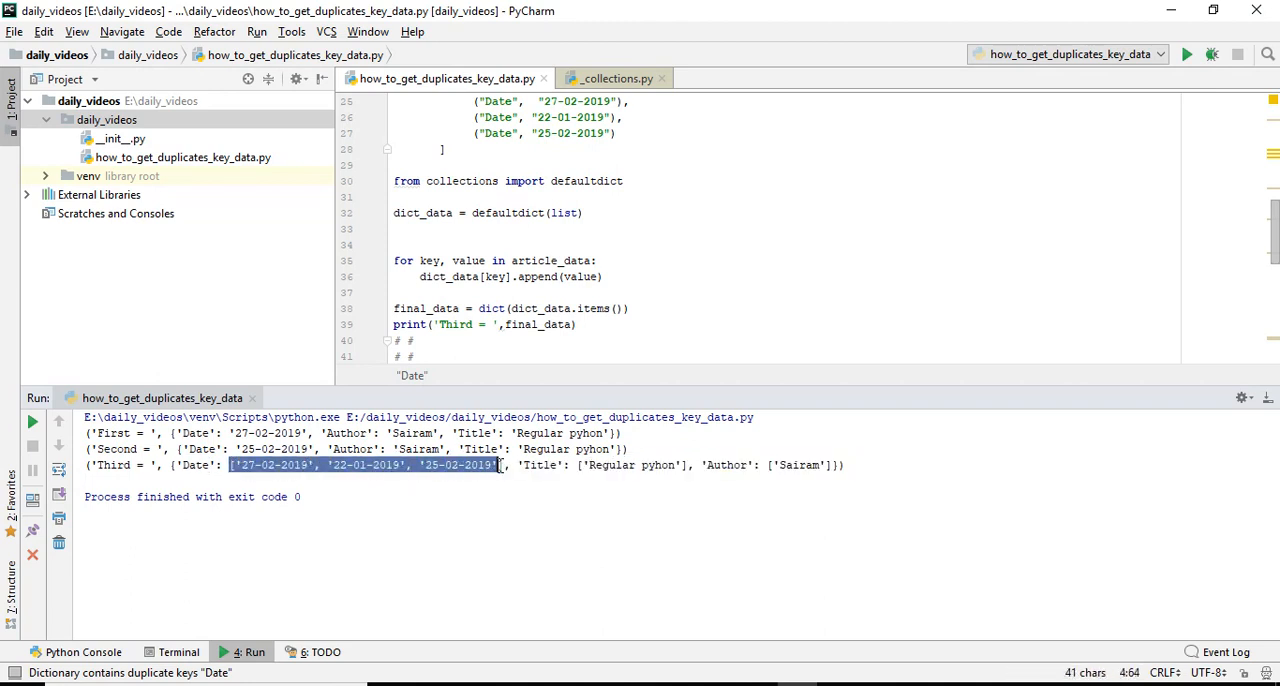
mouse_move(200, 472)
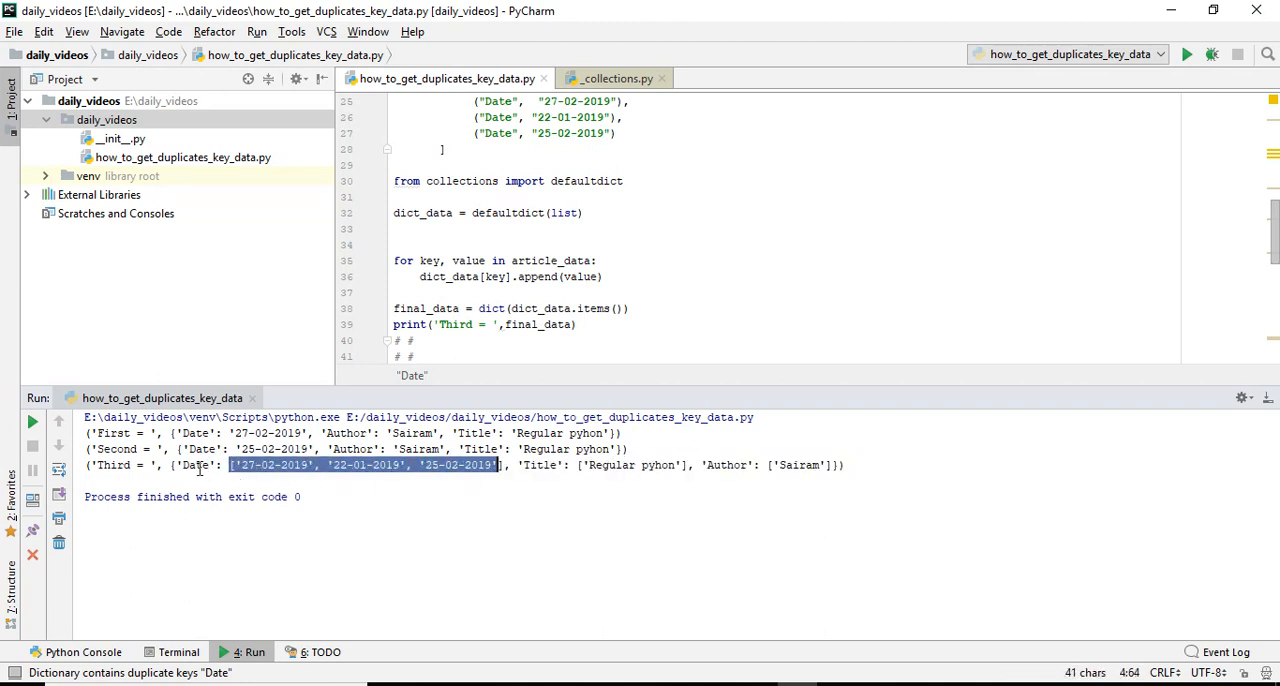
double_click(200, 464)
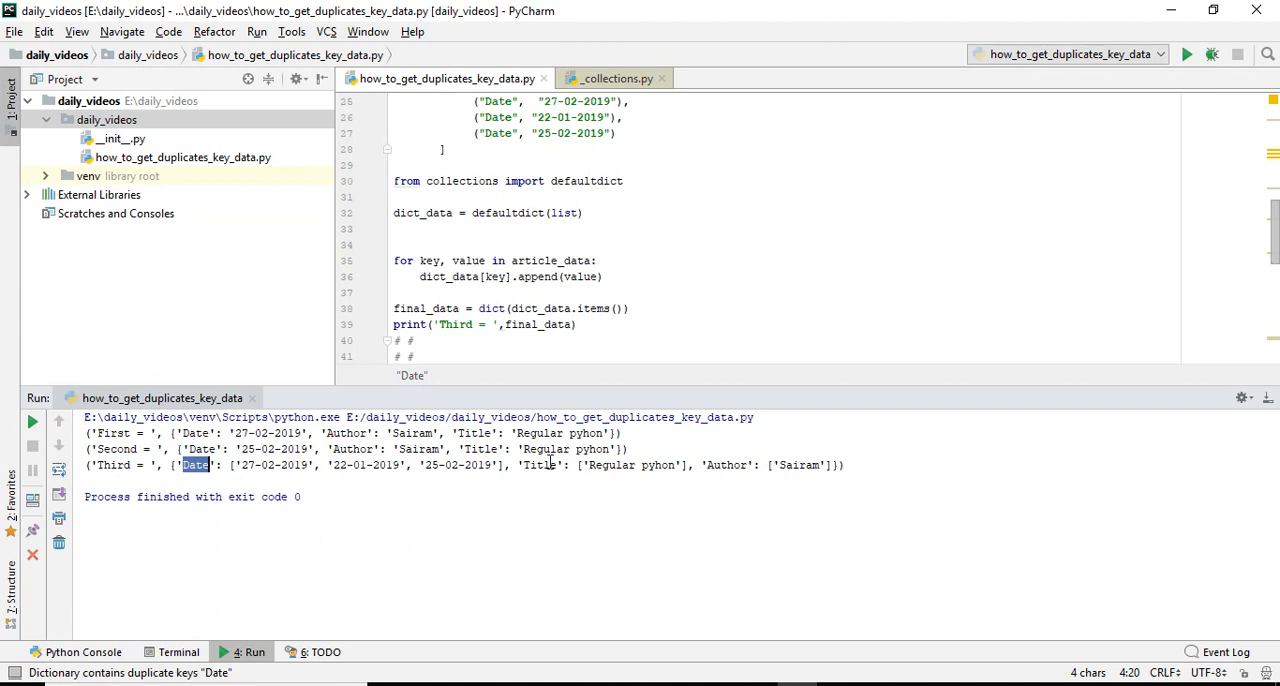
double_click(612, 464)
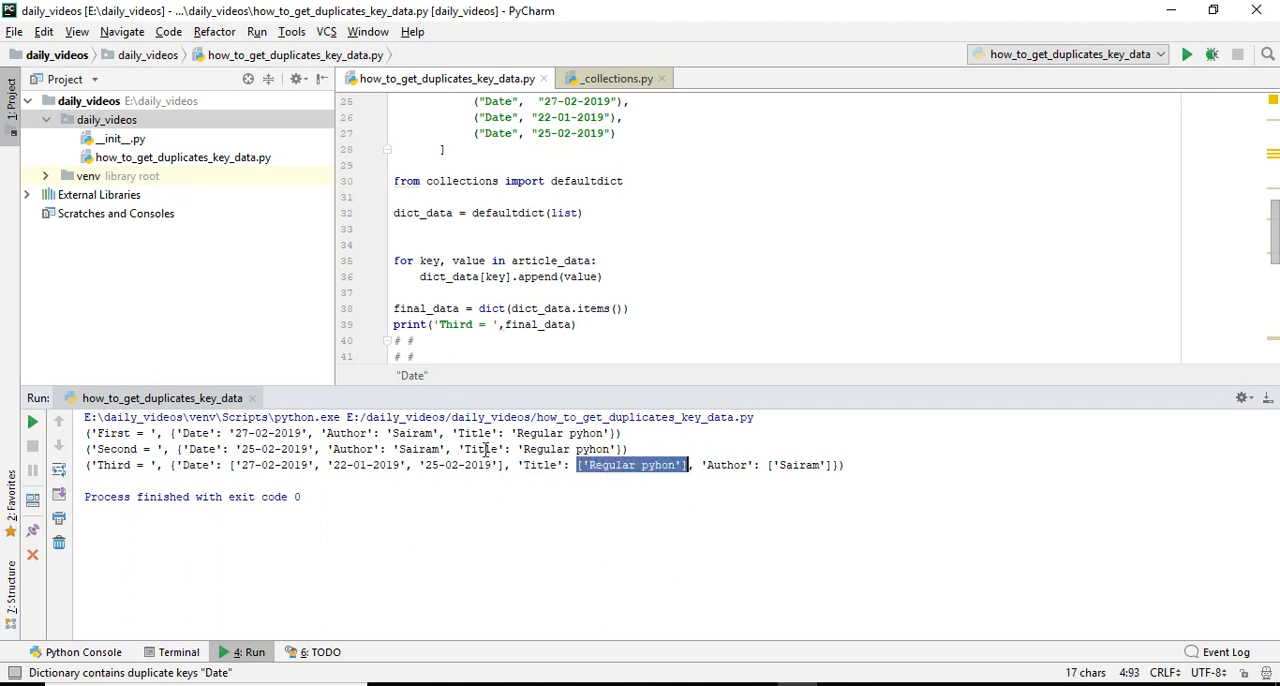
mouse_move(788, 472)
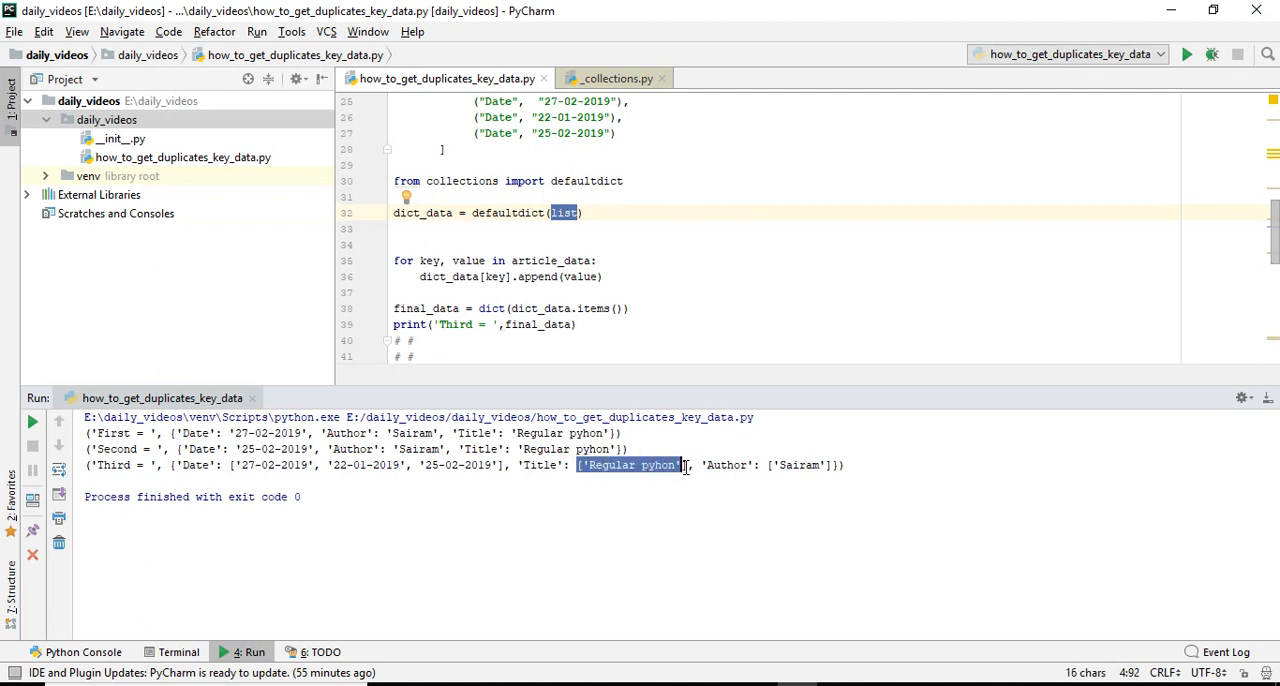
mouse_move(616, 480)
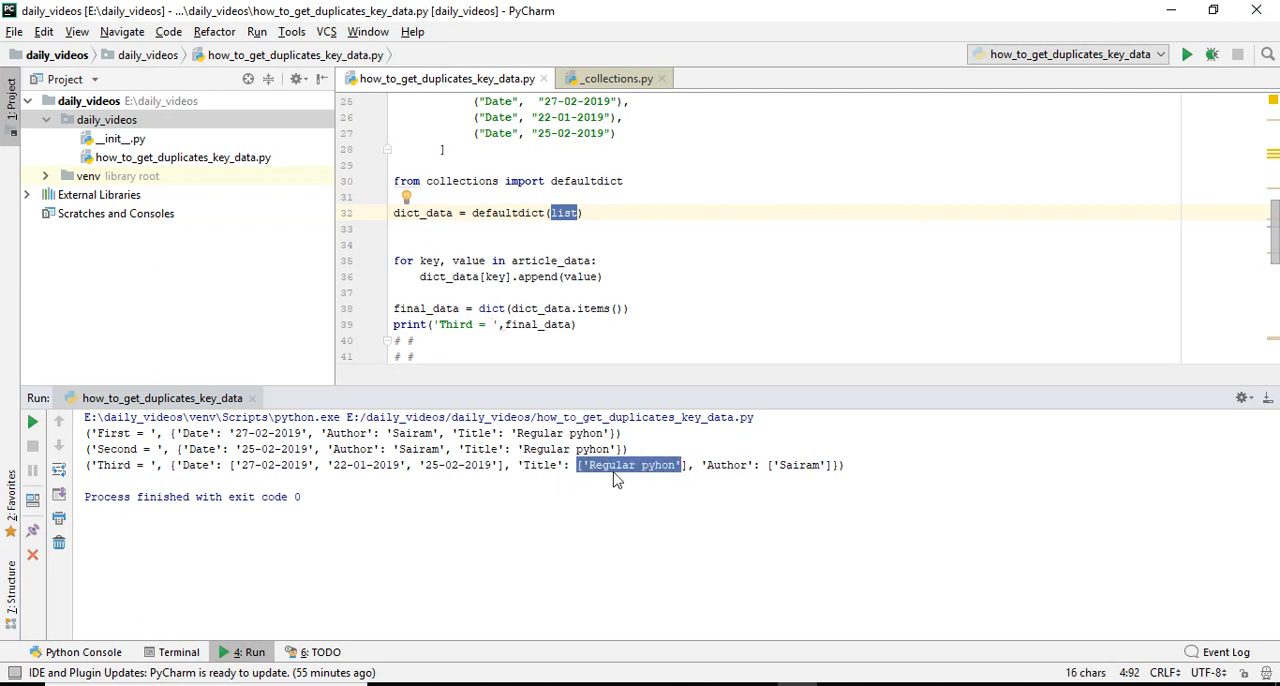
mouse_move(768, 466)
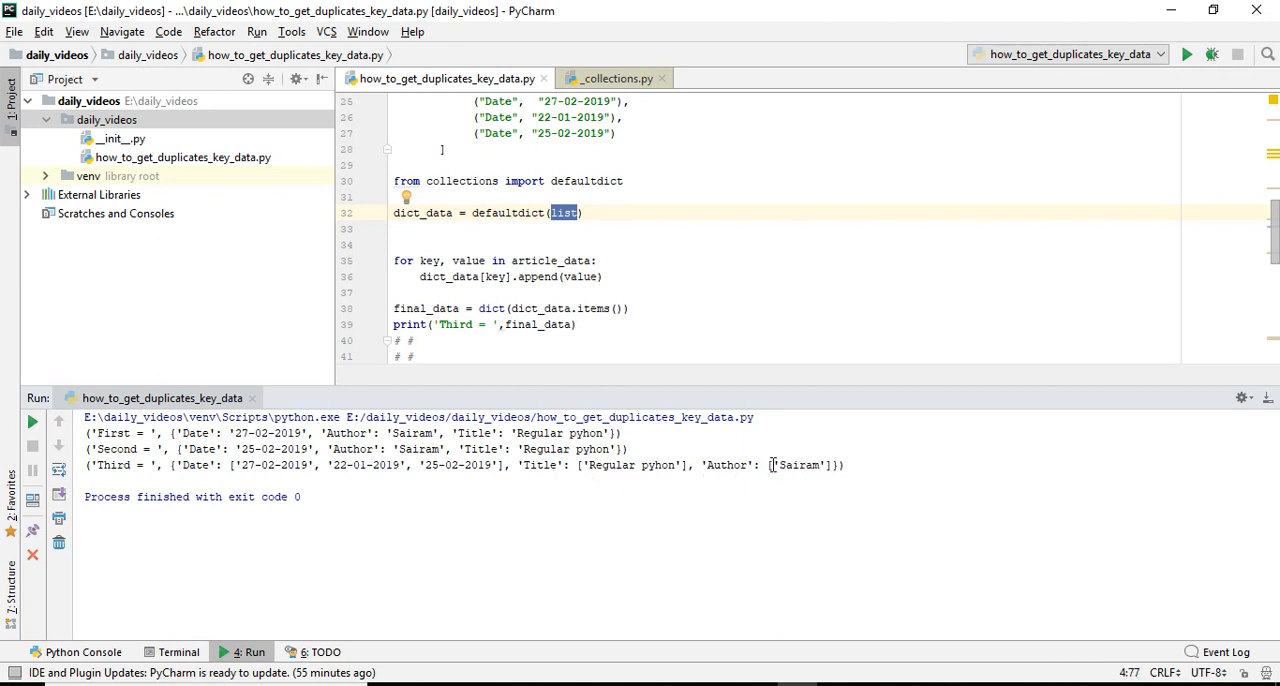
double_click(796, 464)
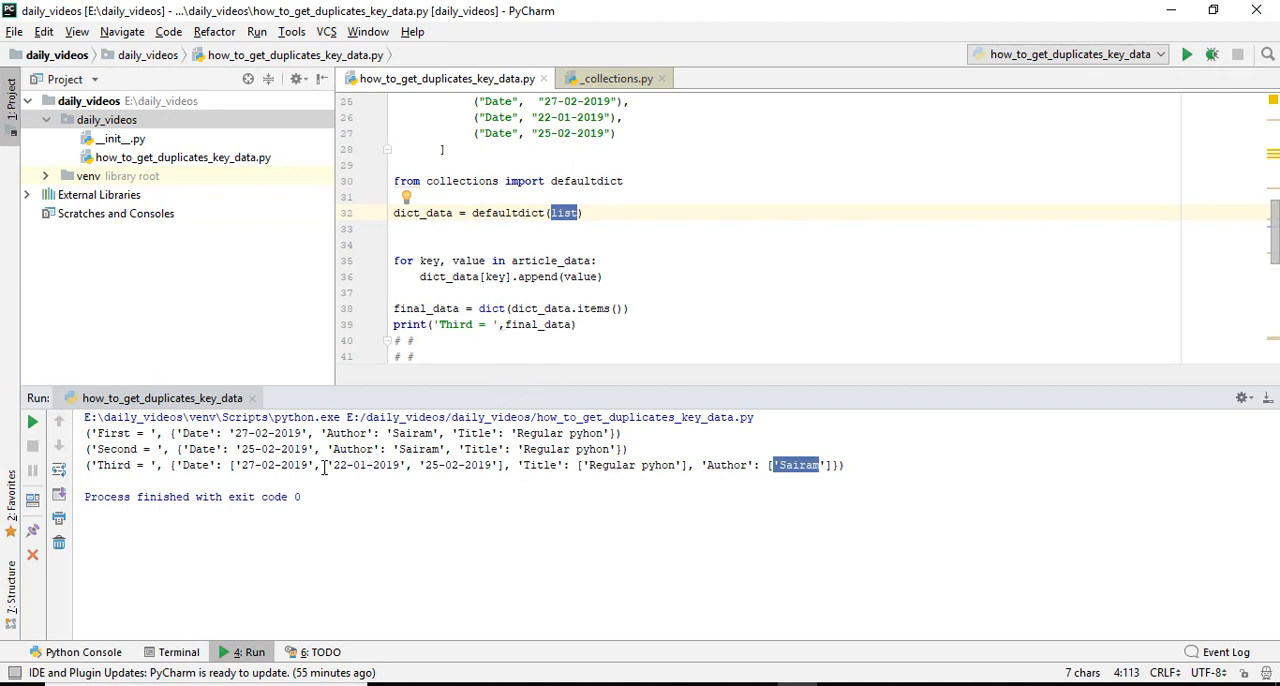
left_click_drag(184, 448, 630, 448)
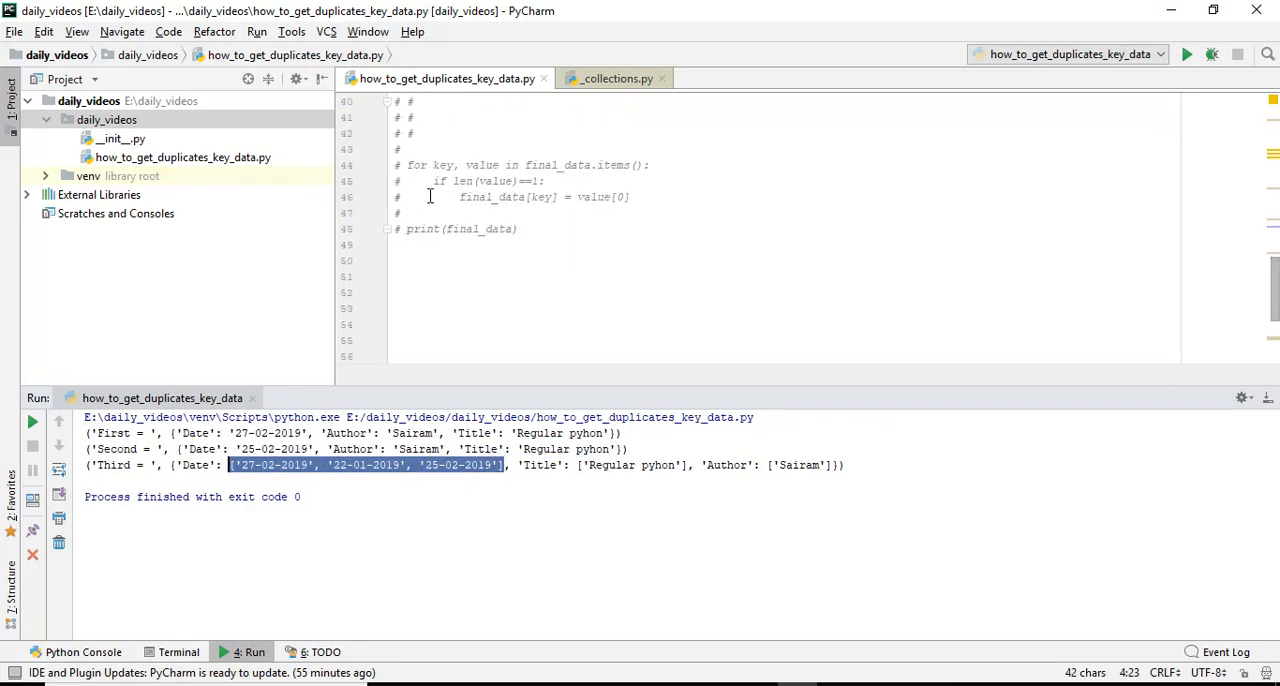
Step: Uncomment the single-value unwrapping loop and print(final_data), checking Title's one-item list in the Third output
left_click_drag(404, 164, 630, 196)
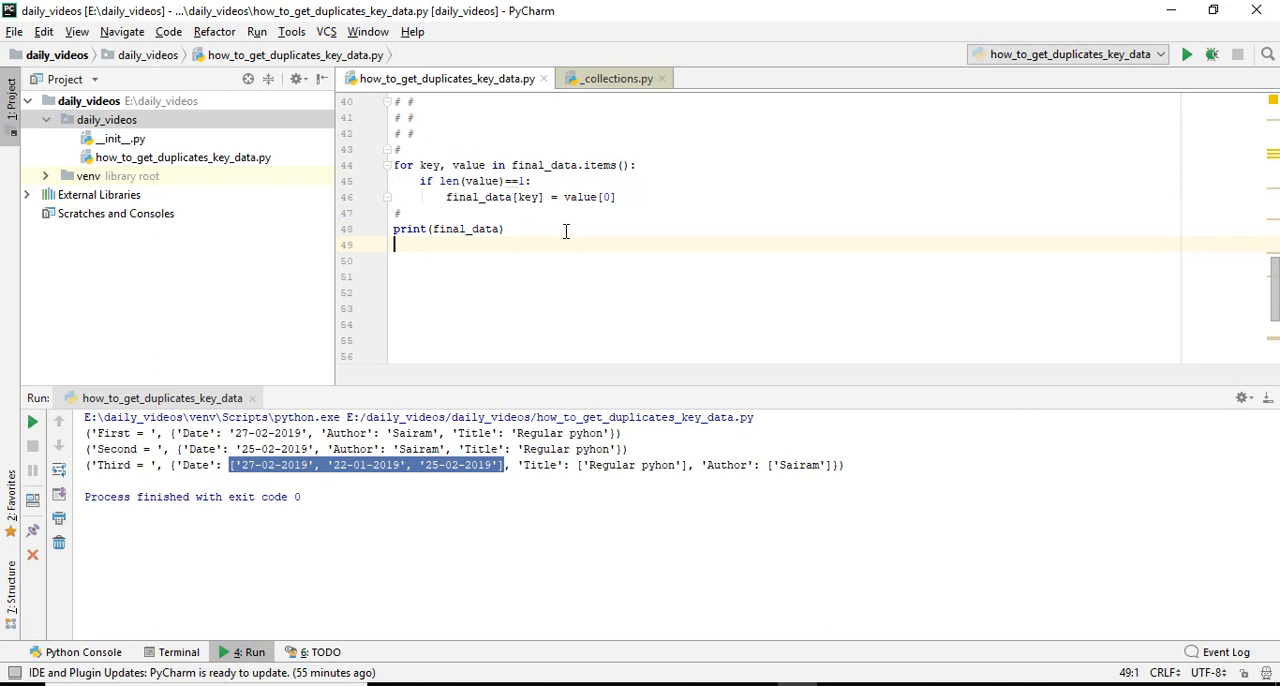
right_click(640, 318)
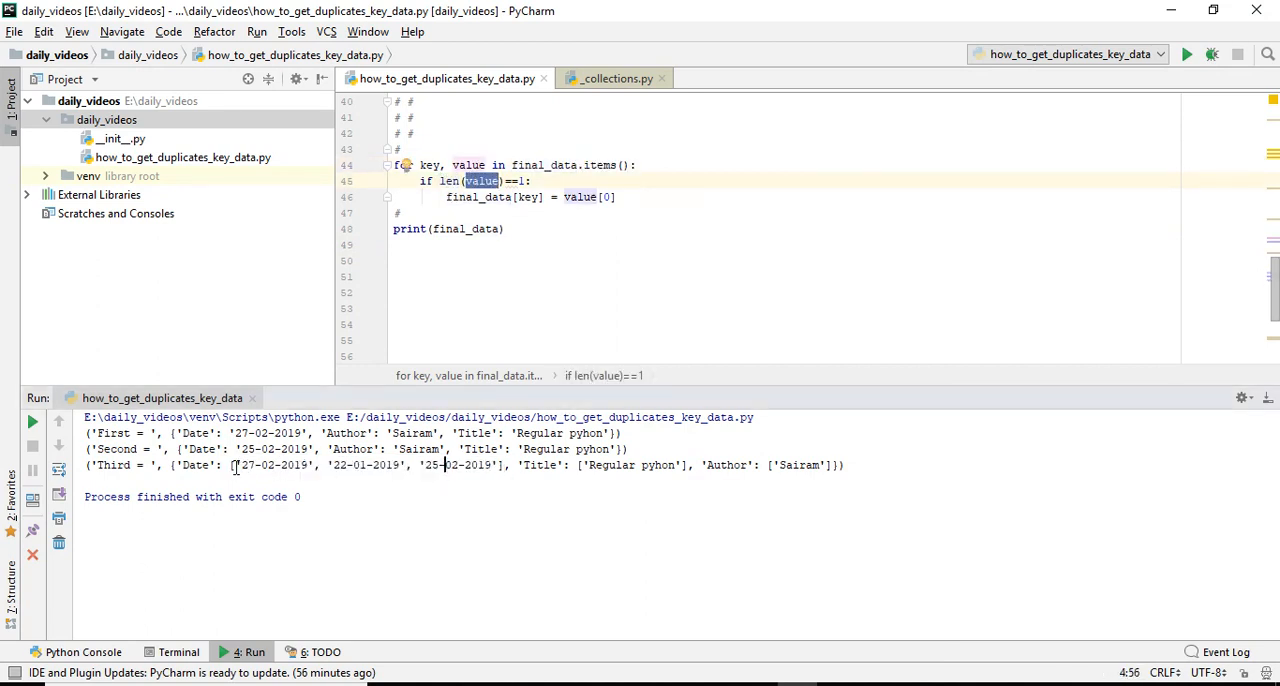
left_click_drag(232, 464, 496, 464)
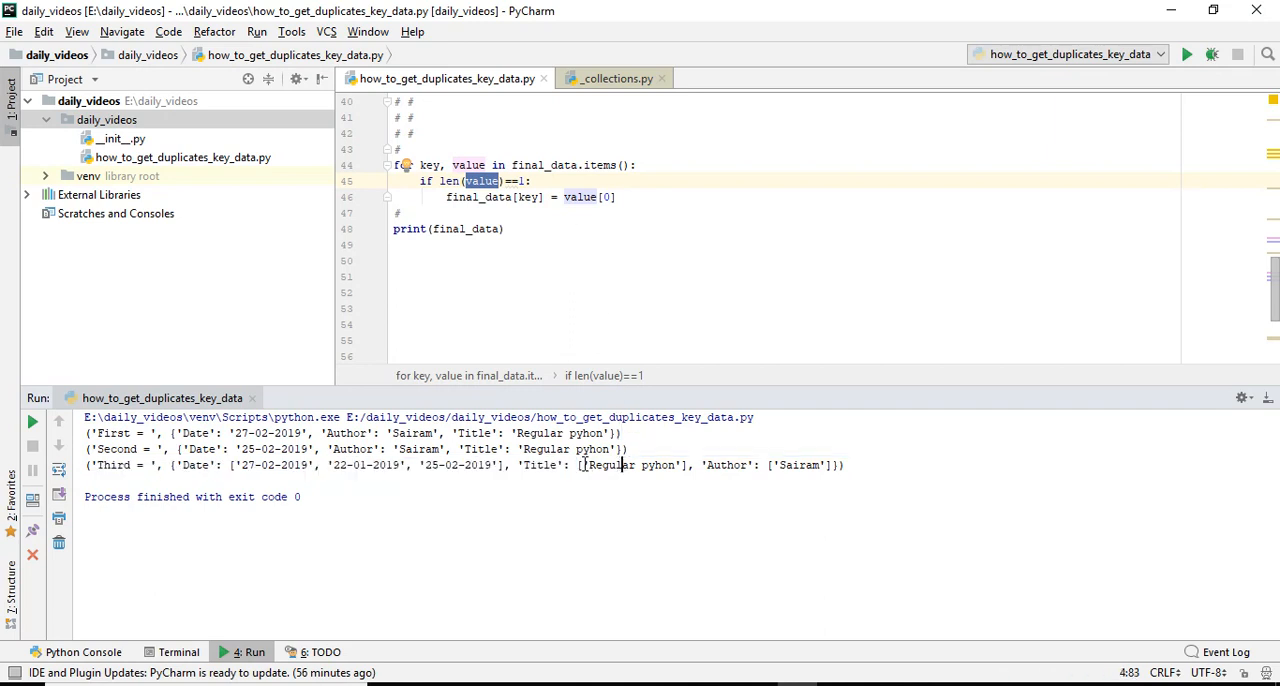
double_click(630, 464)
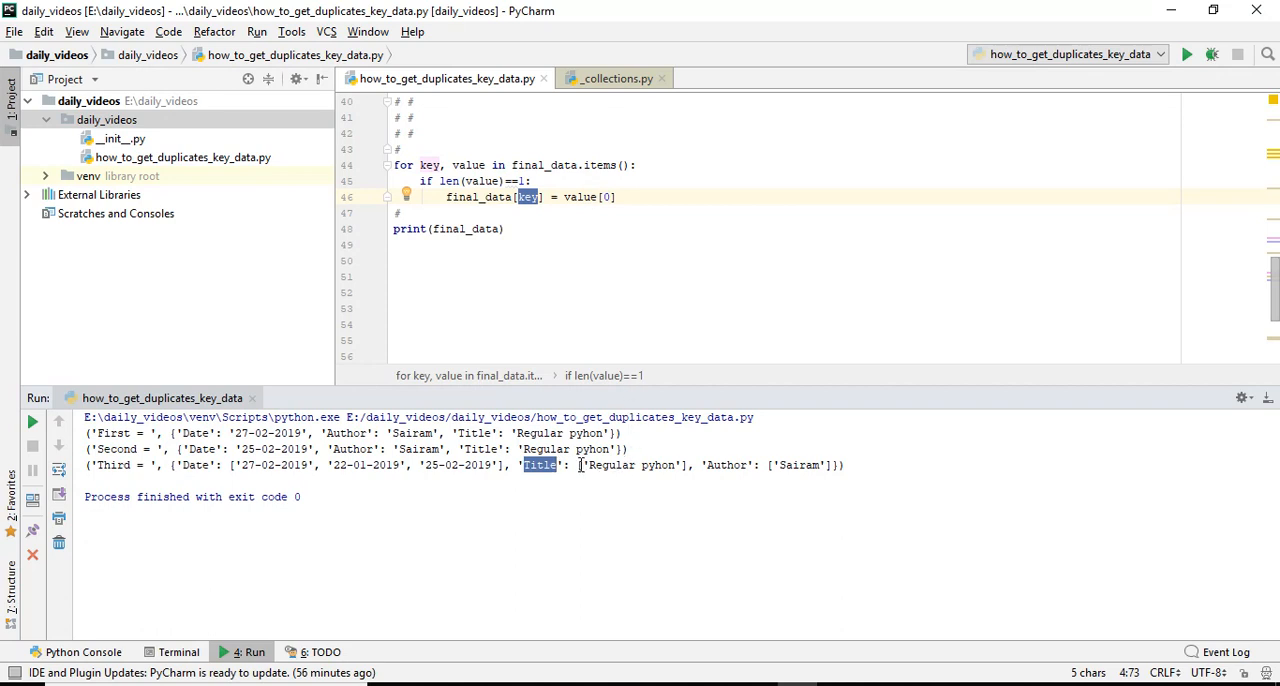
double_click(632, 464)
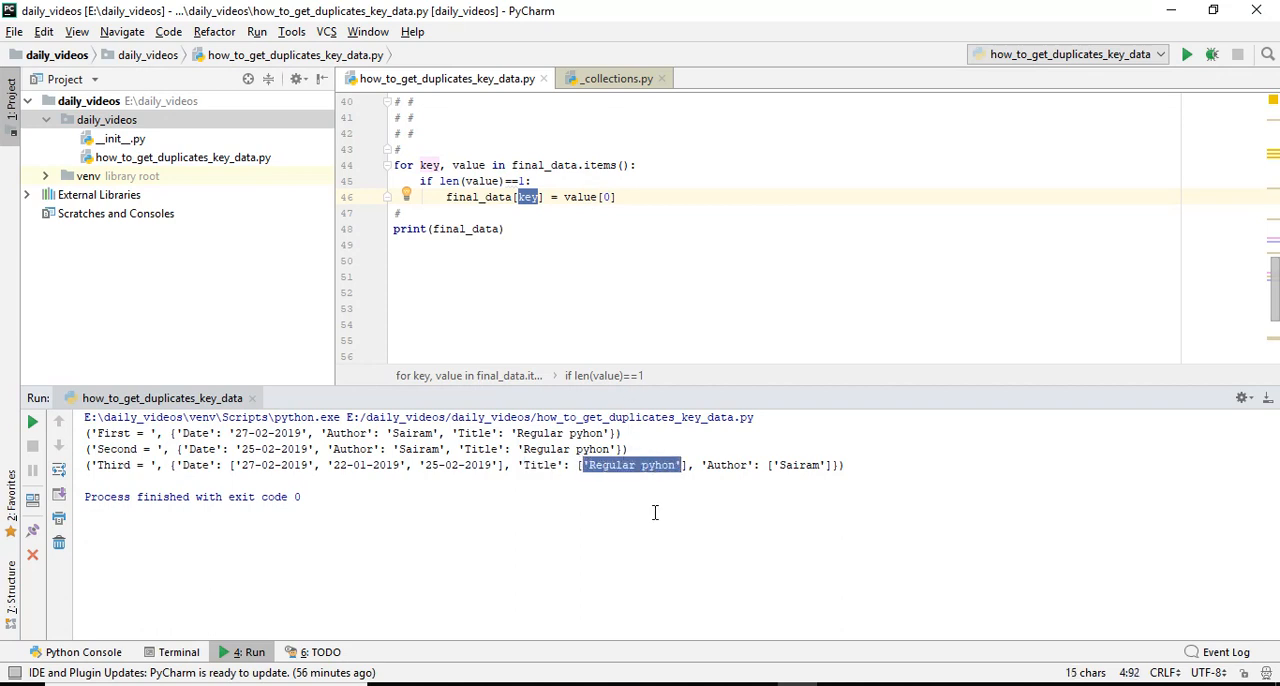
mouse_move(716, 250)
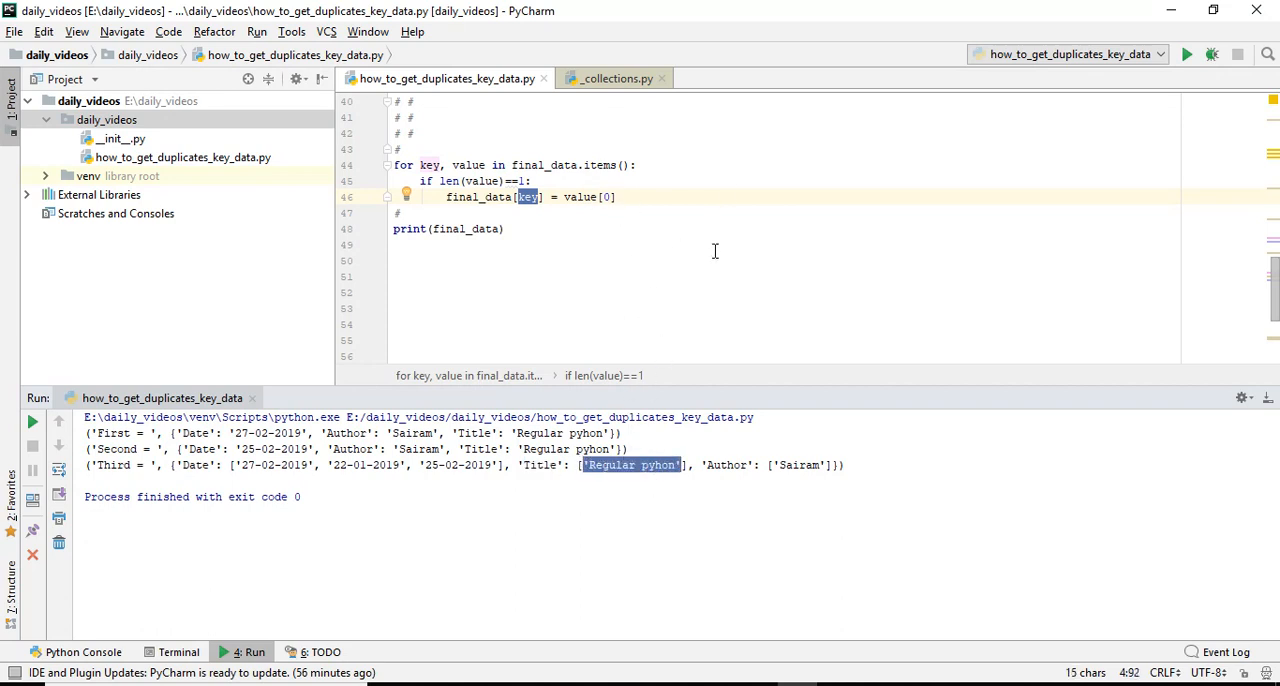
mouse_move(680, 268)
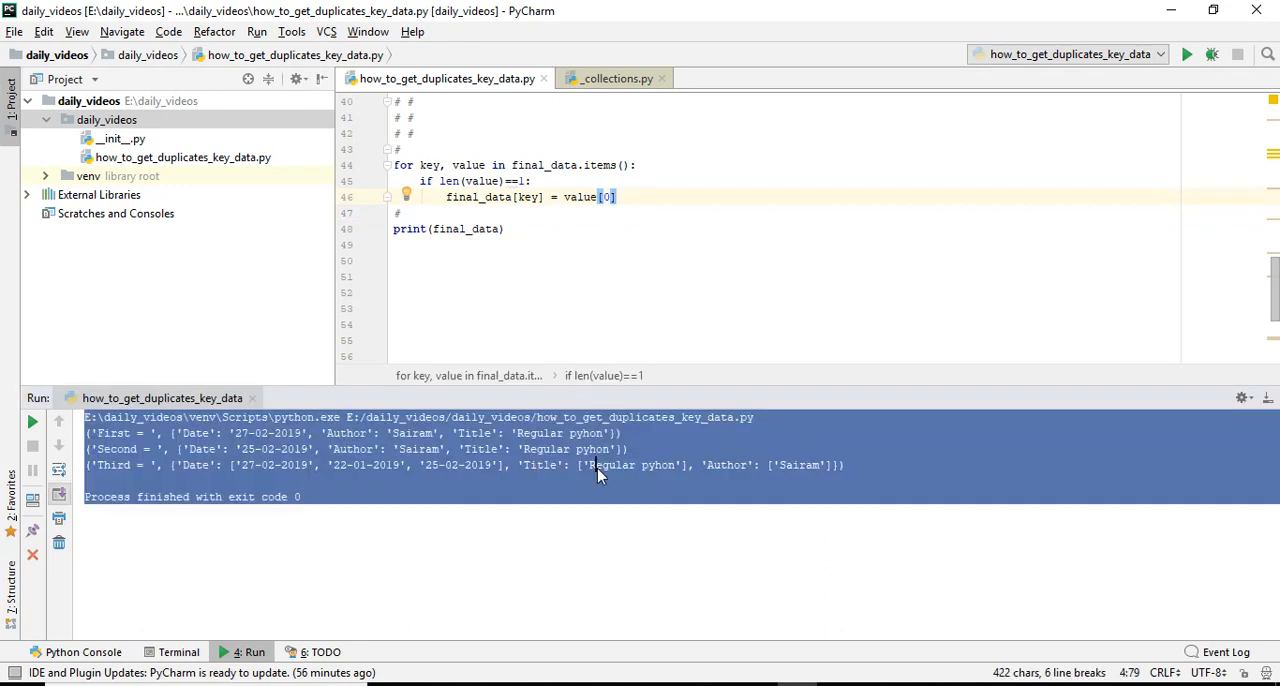
Step: Rerun and inspect the final dict where Date keeps its three-date list and Title is a plain string
double_click(792, 464)
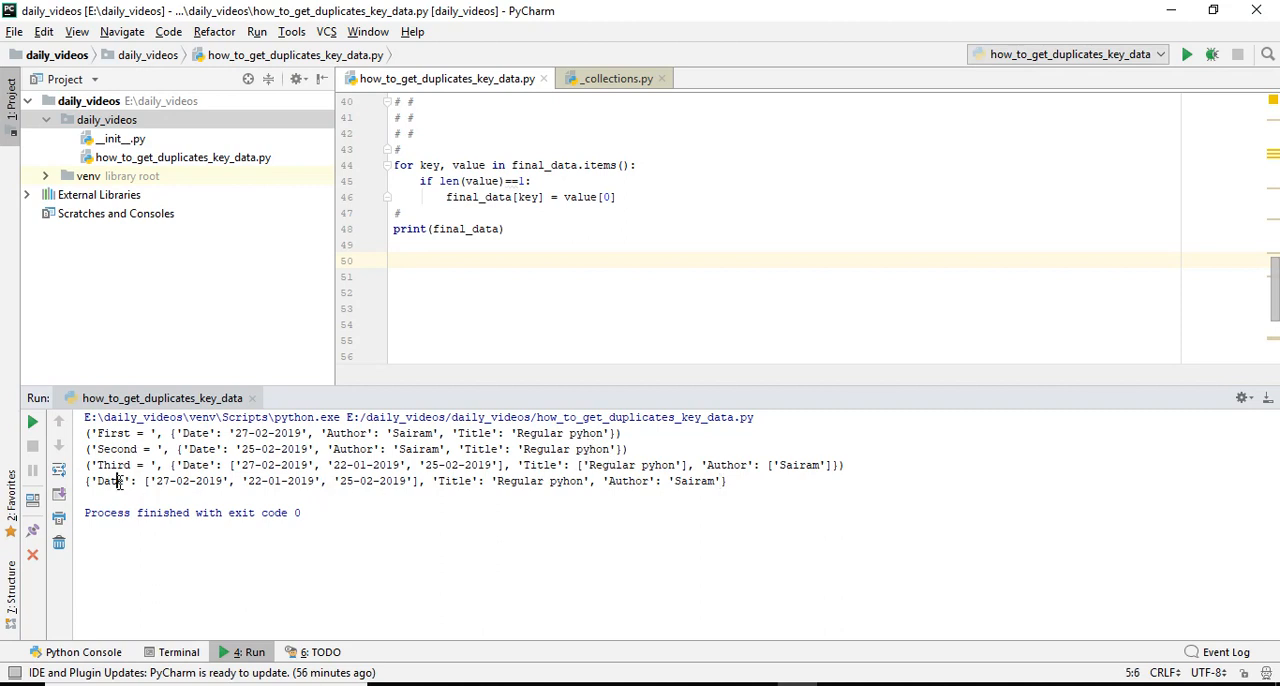
double_click(98, 482)
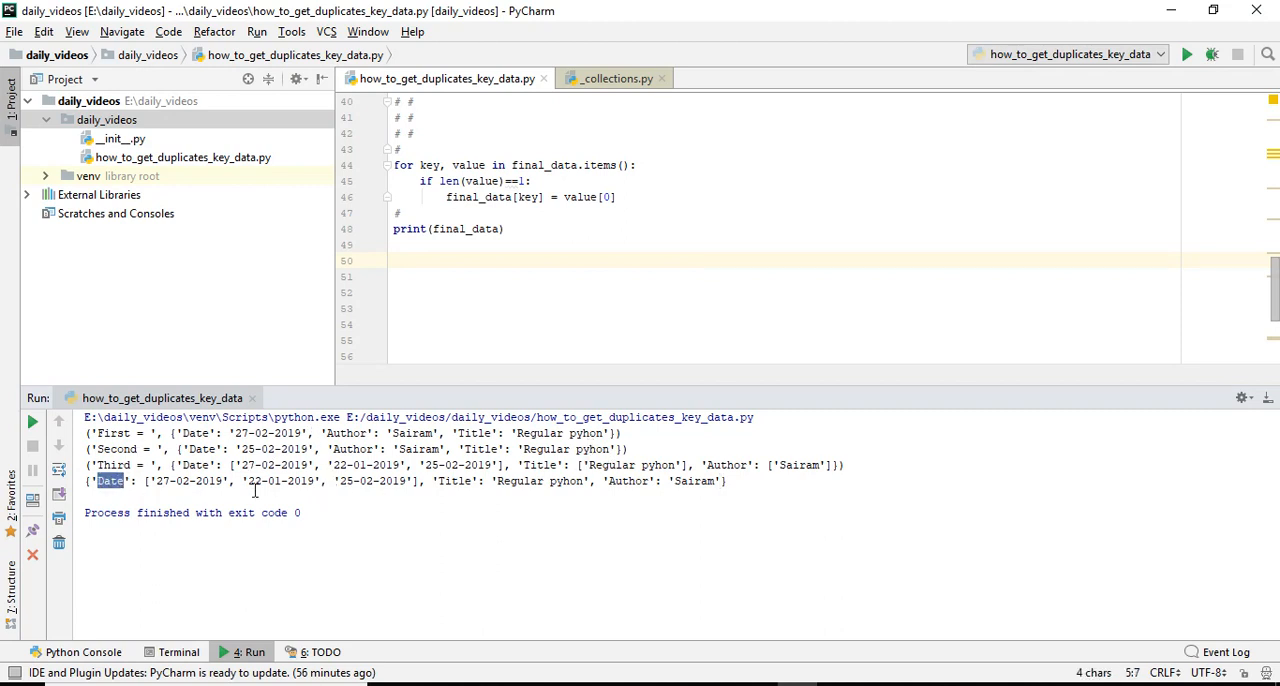
mouse_move(144, 480)
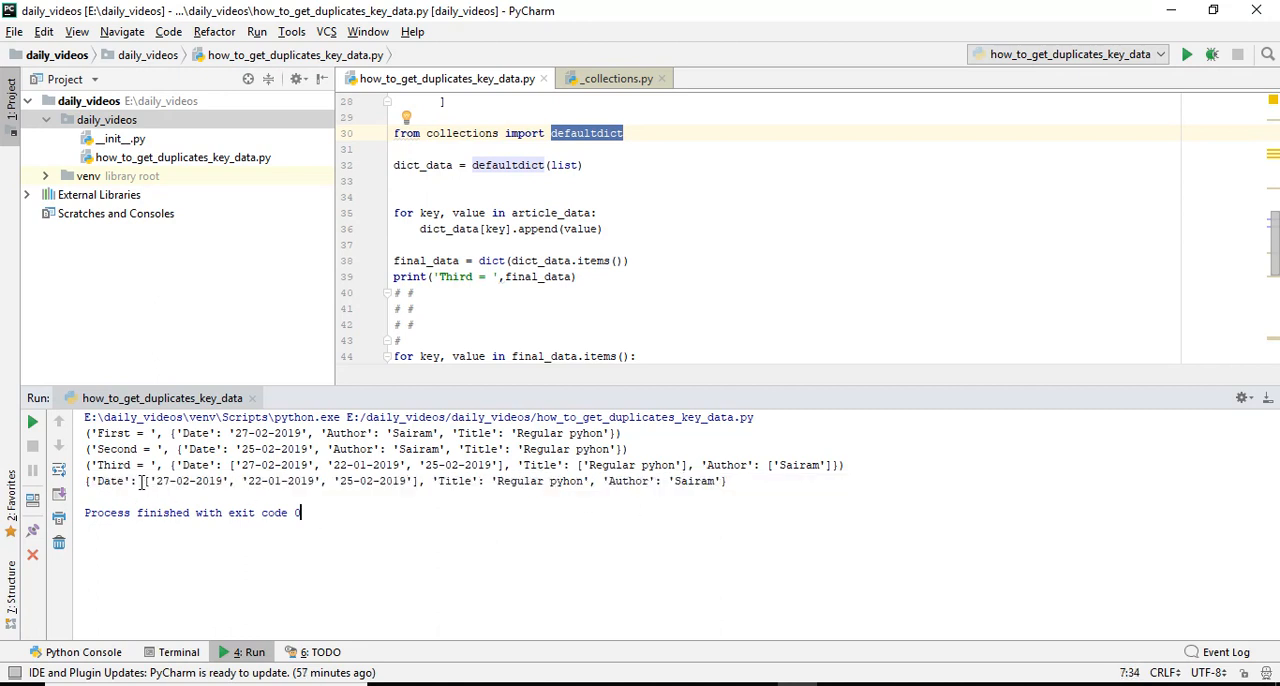
left_click_drag(142, 480, 424, 480)
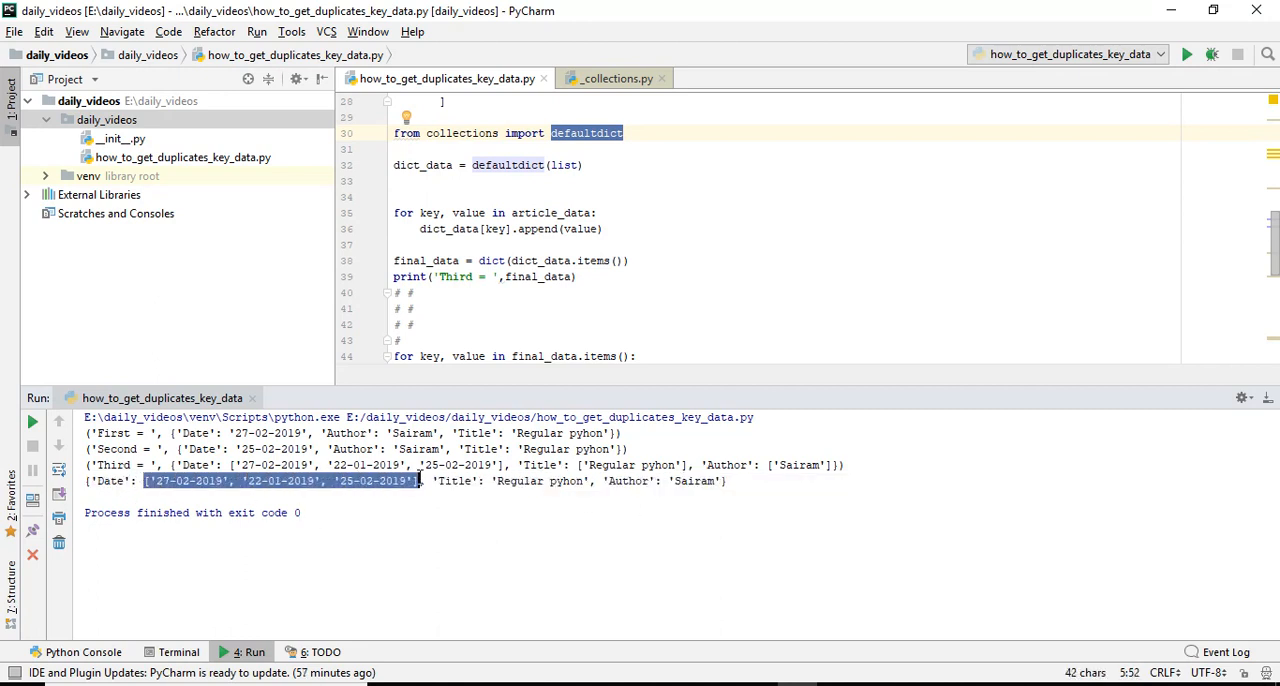
double_click(454, 482)
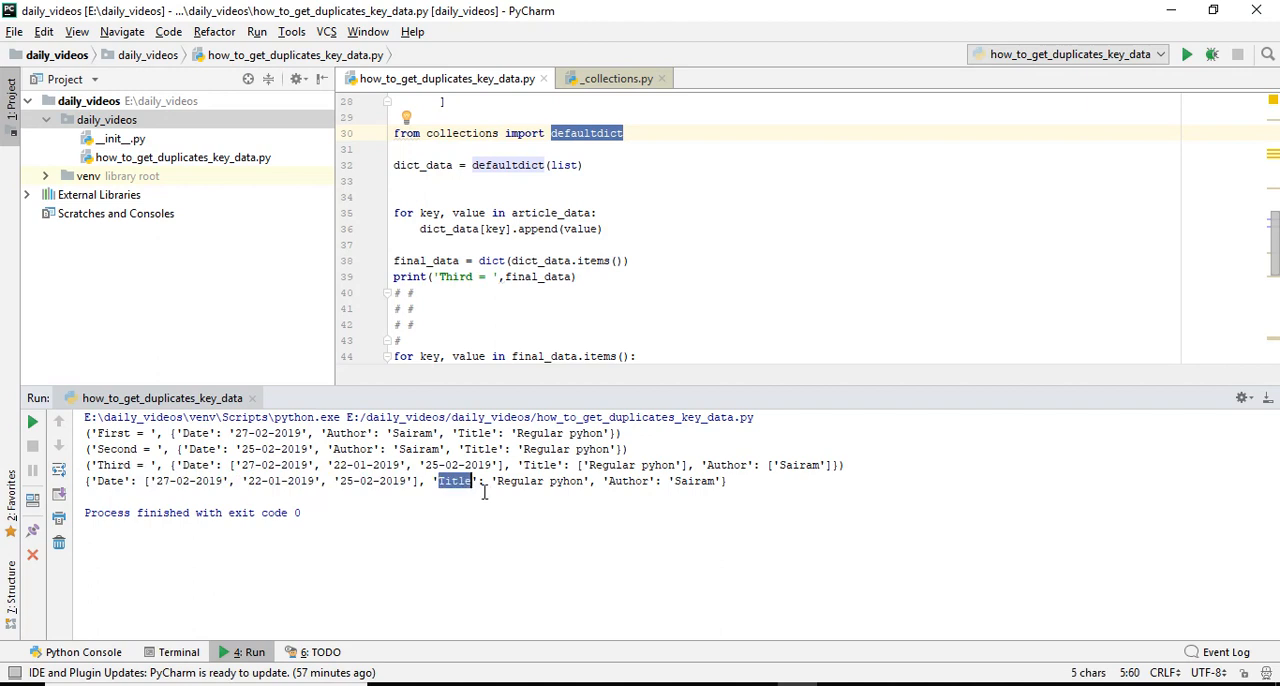